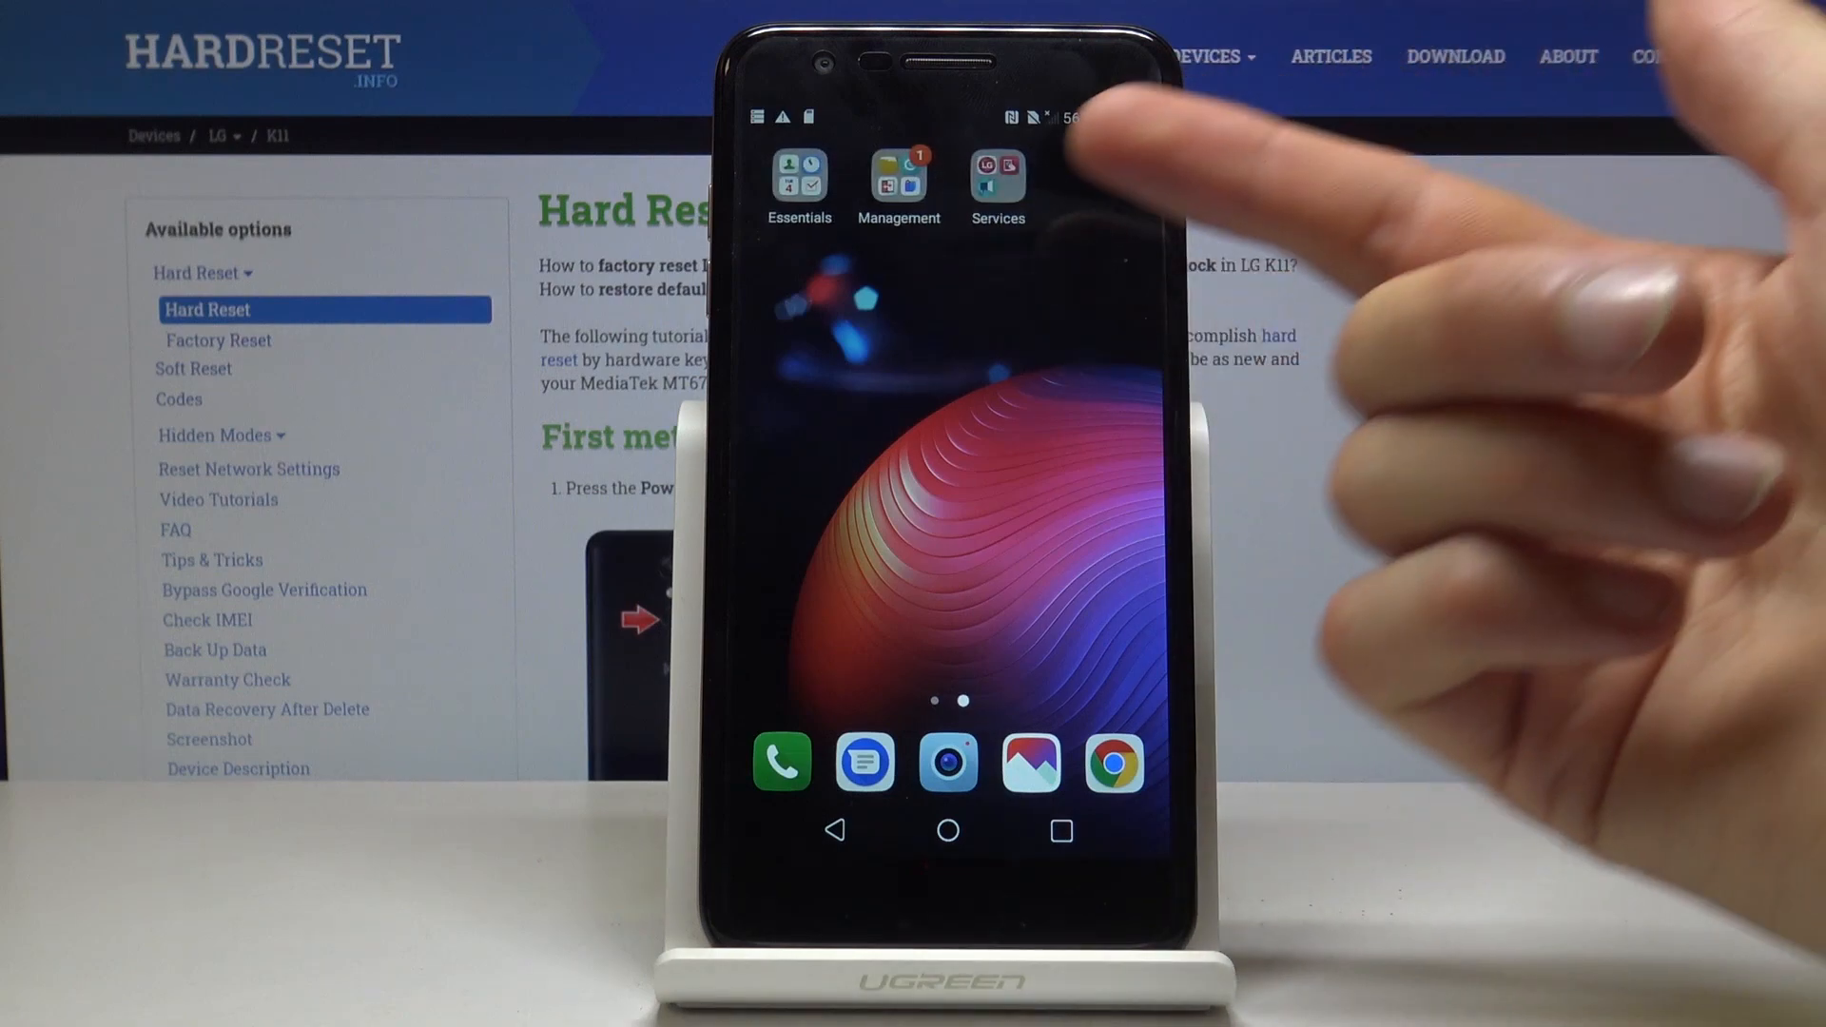
# Launch File Manager from the Management folder and allow access to photos, media and files.
pyautogui.click(900, 176)
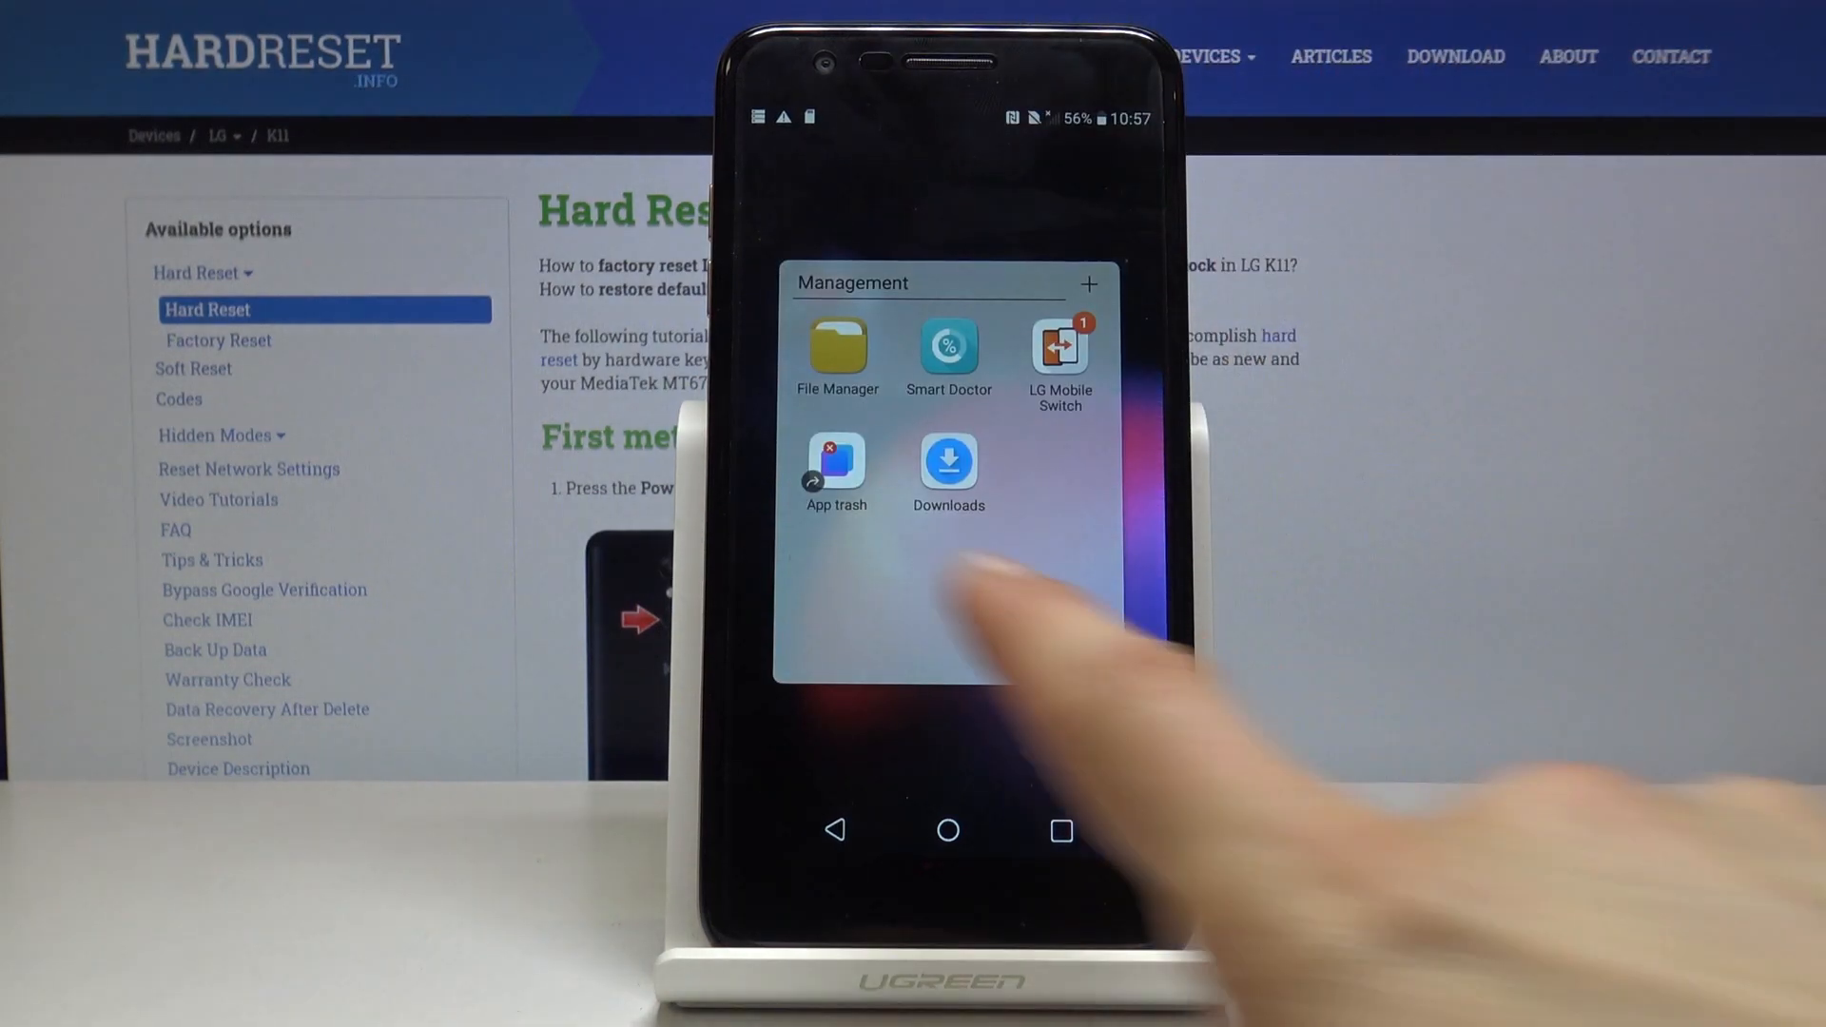
pyautogui.click(837, 349)
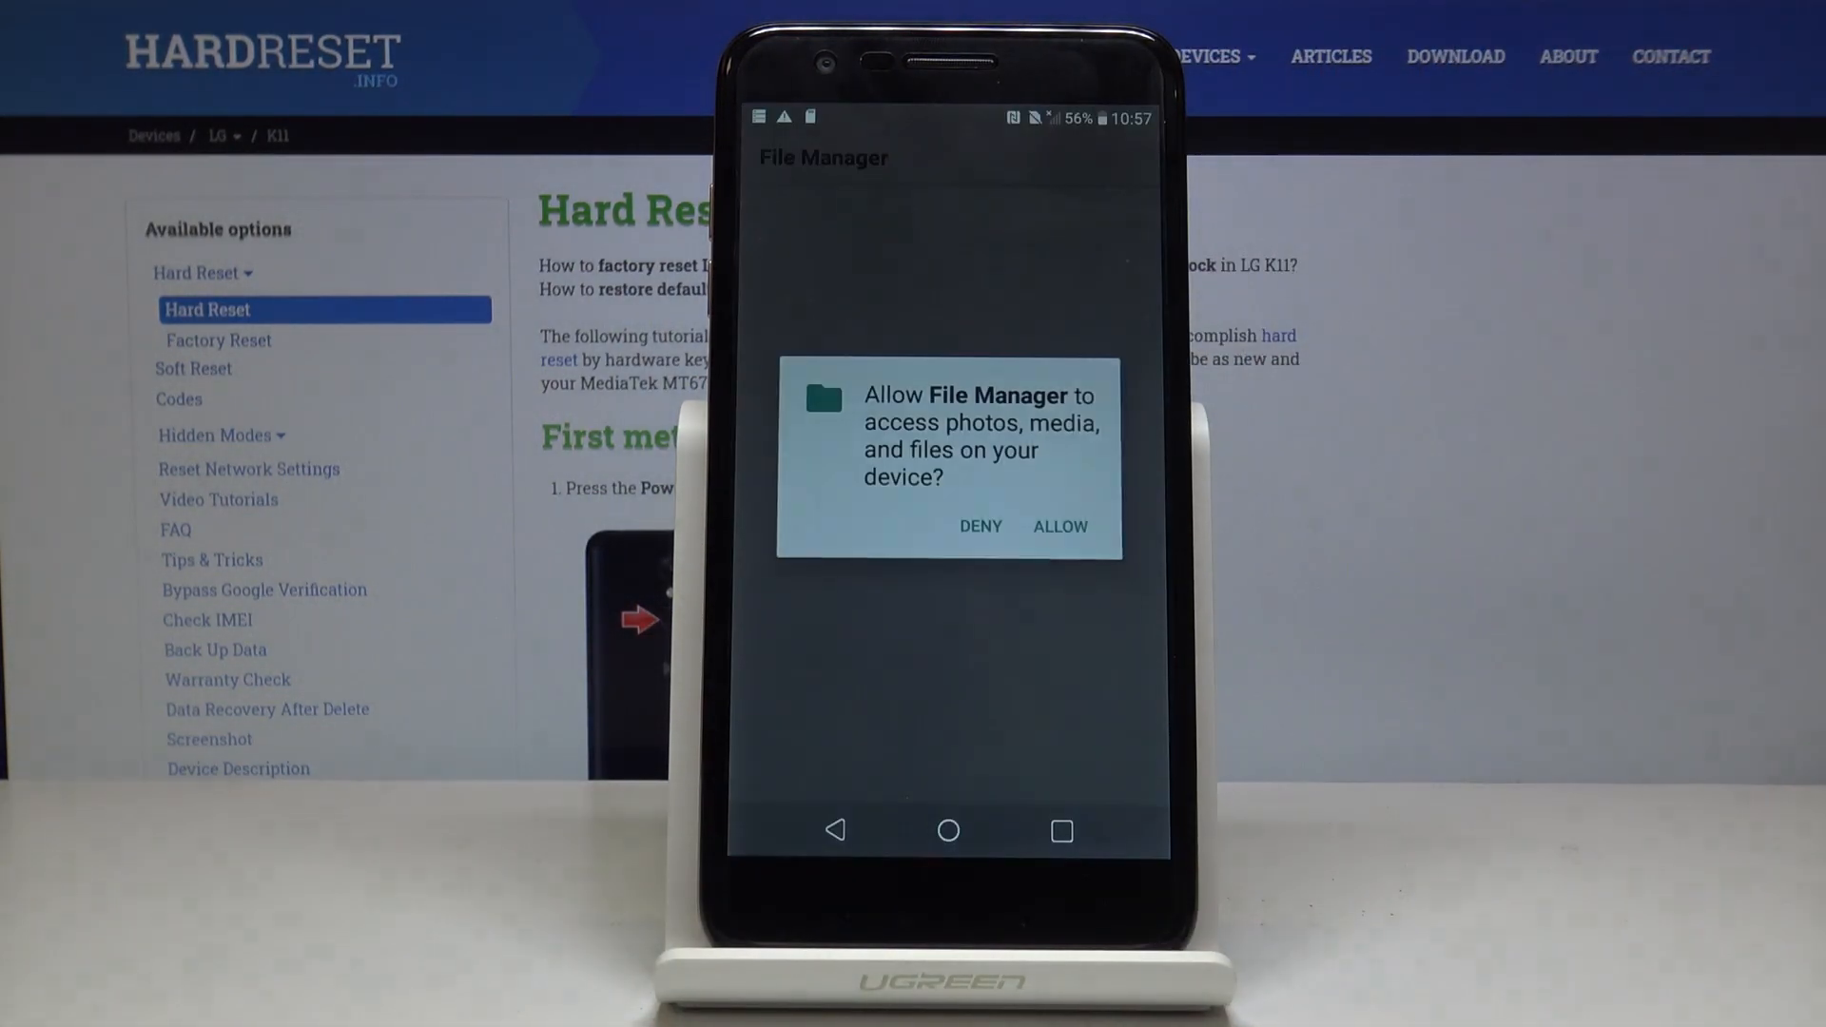
pyautogui.click(1061, 526)
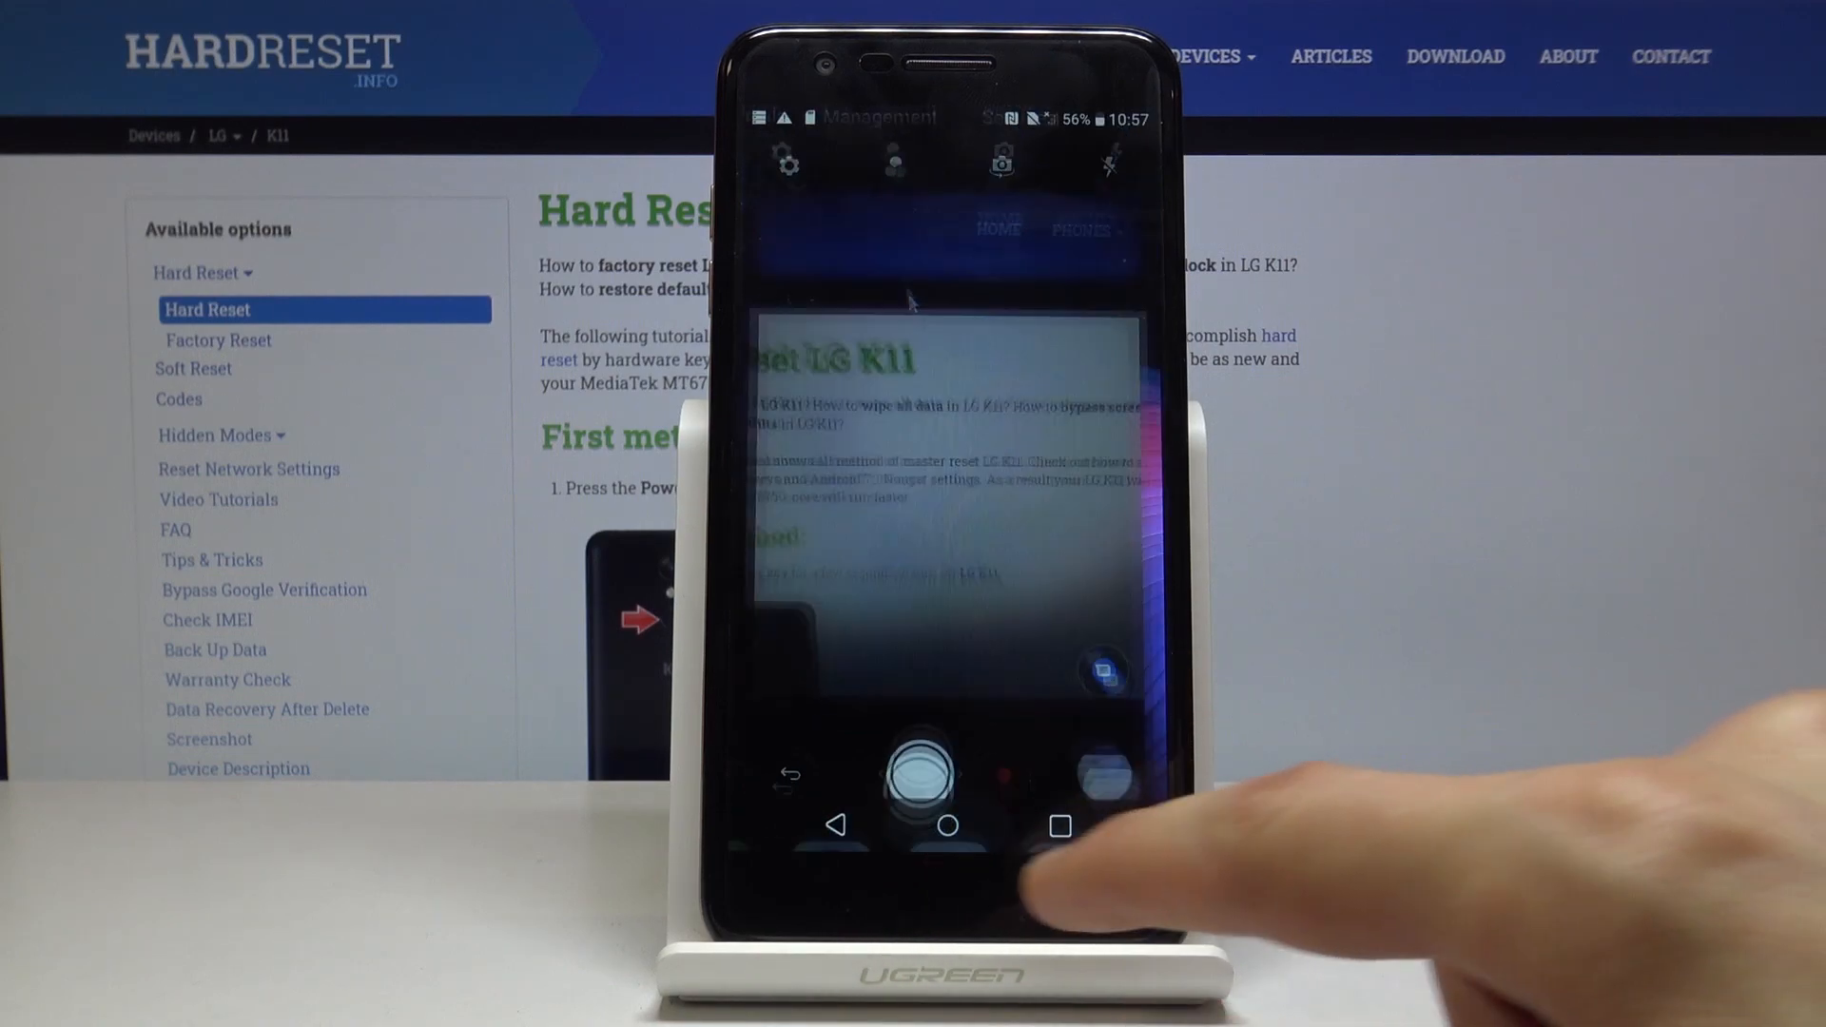
# Browse to Internal storage > DCIM > Camera to list the five JPG photos.
pyautogui.click(953, 829)
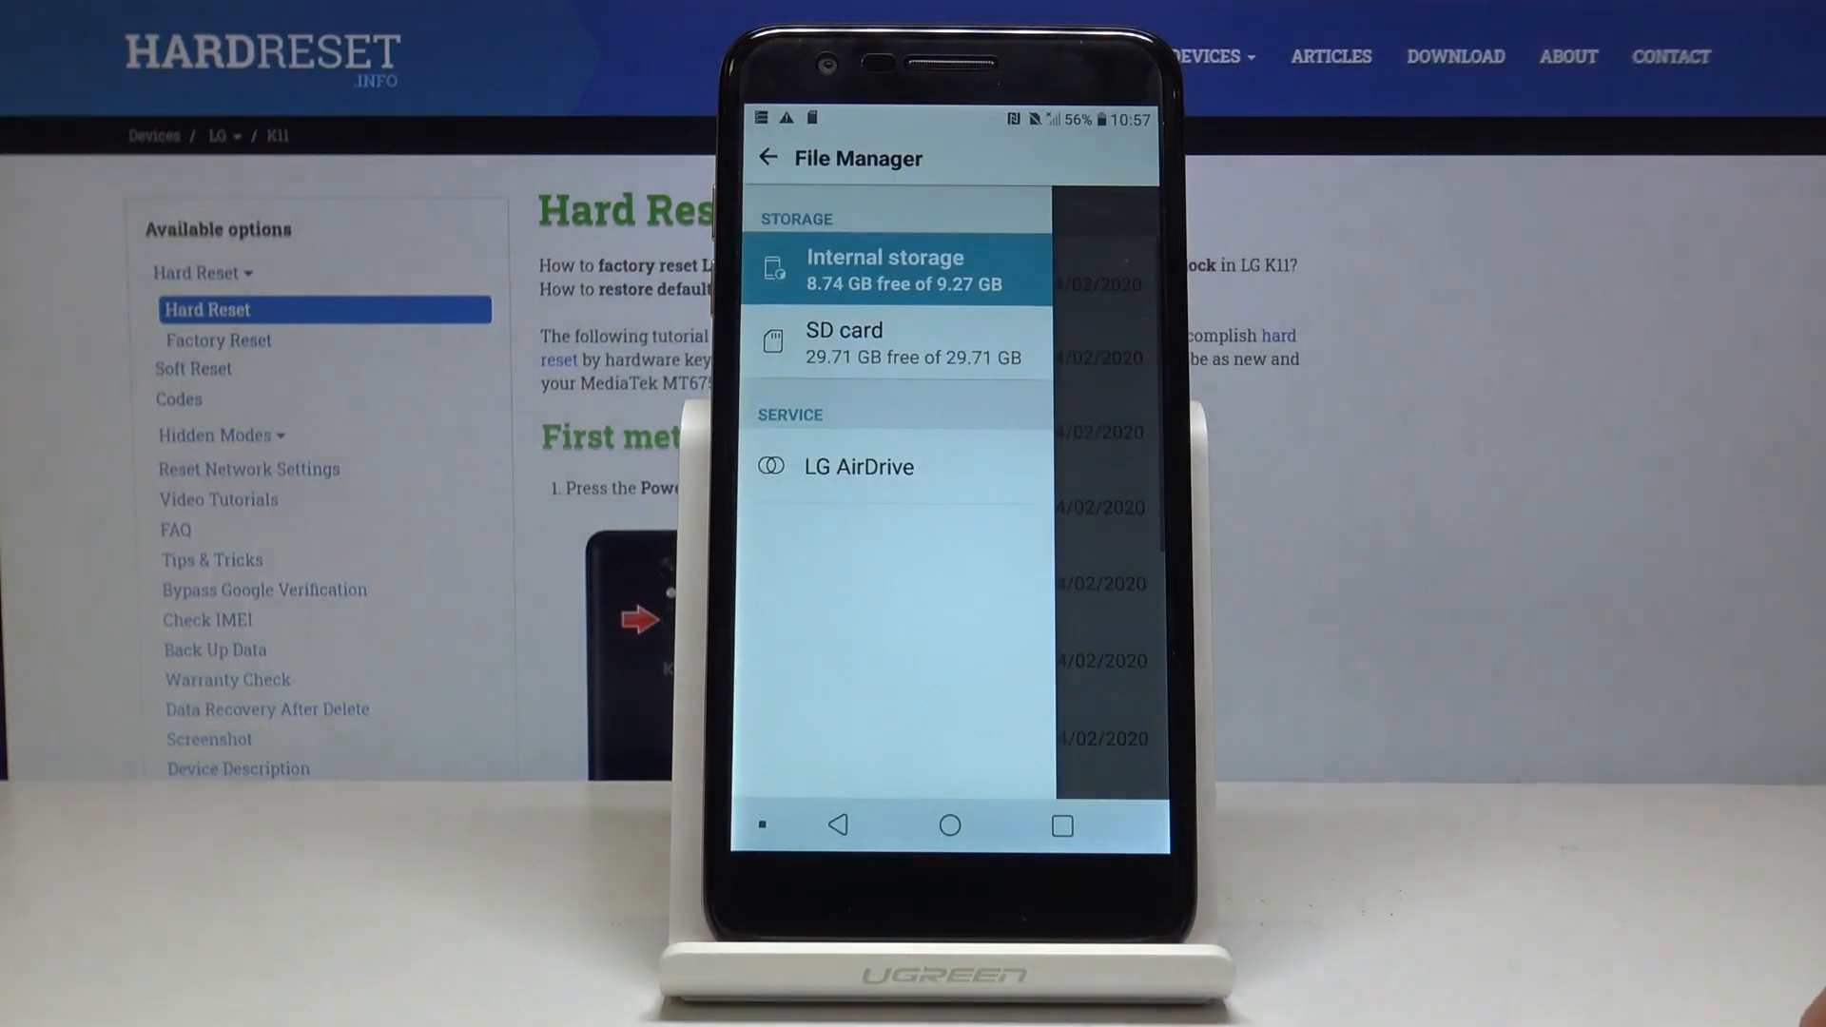
pyautogui.click(885, 271)
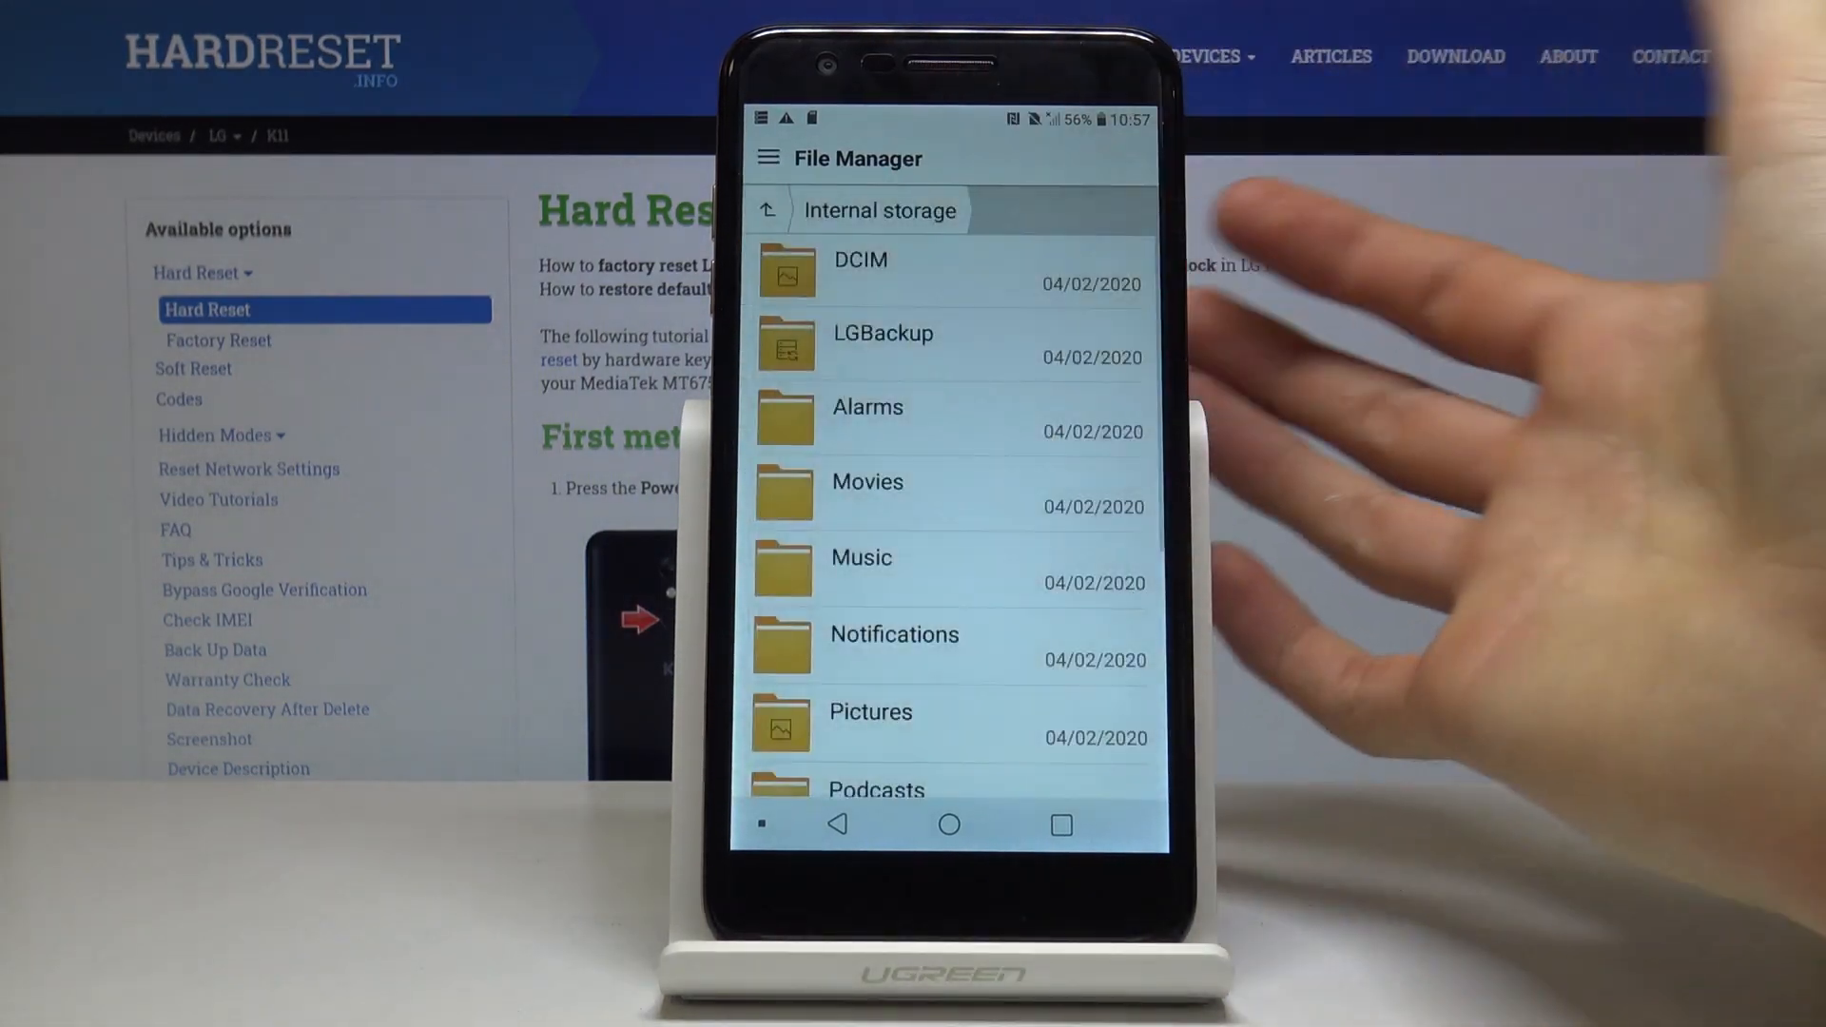
pyautogui.click(860, 268)
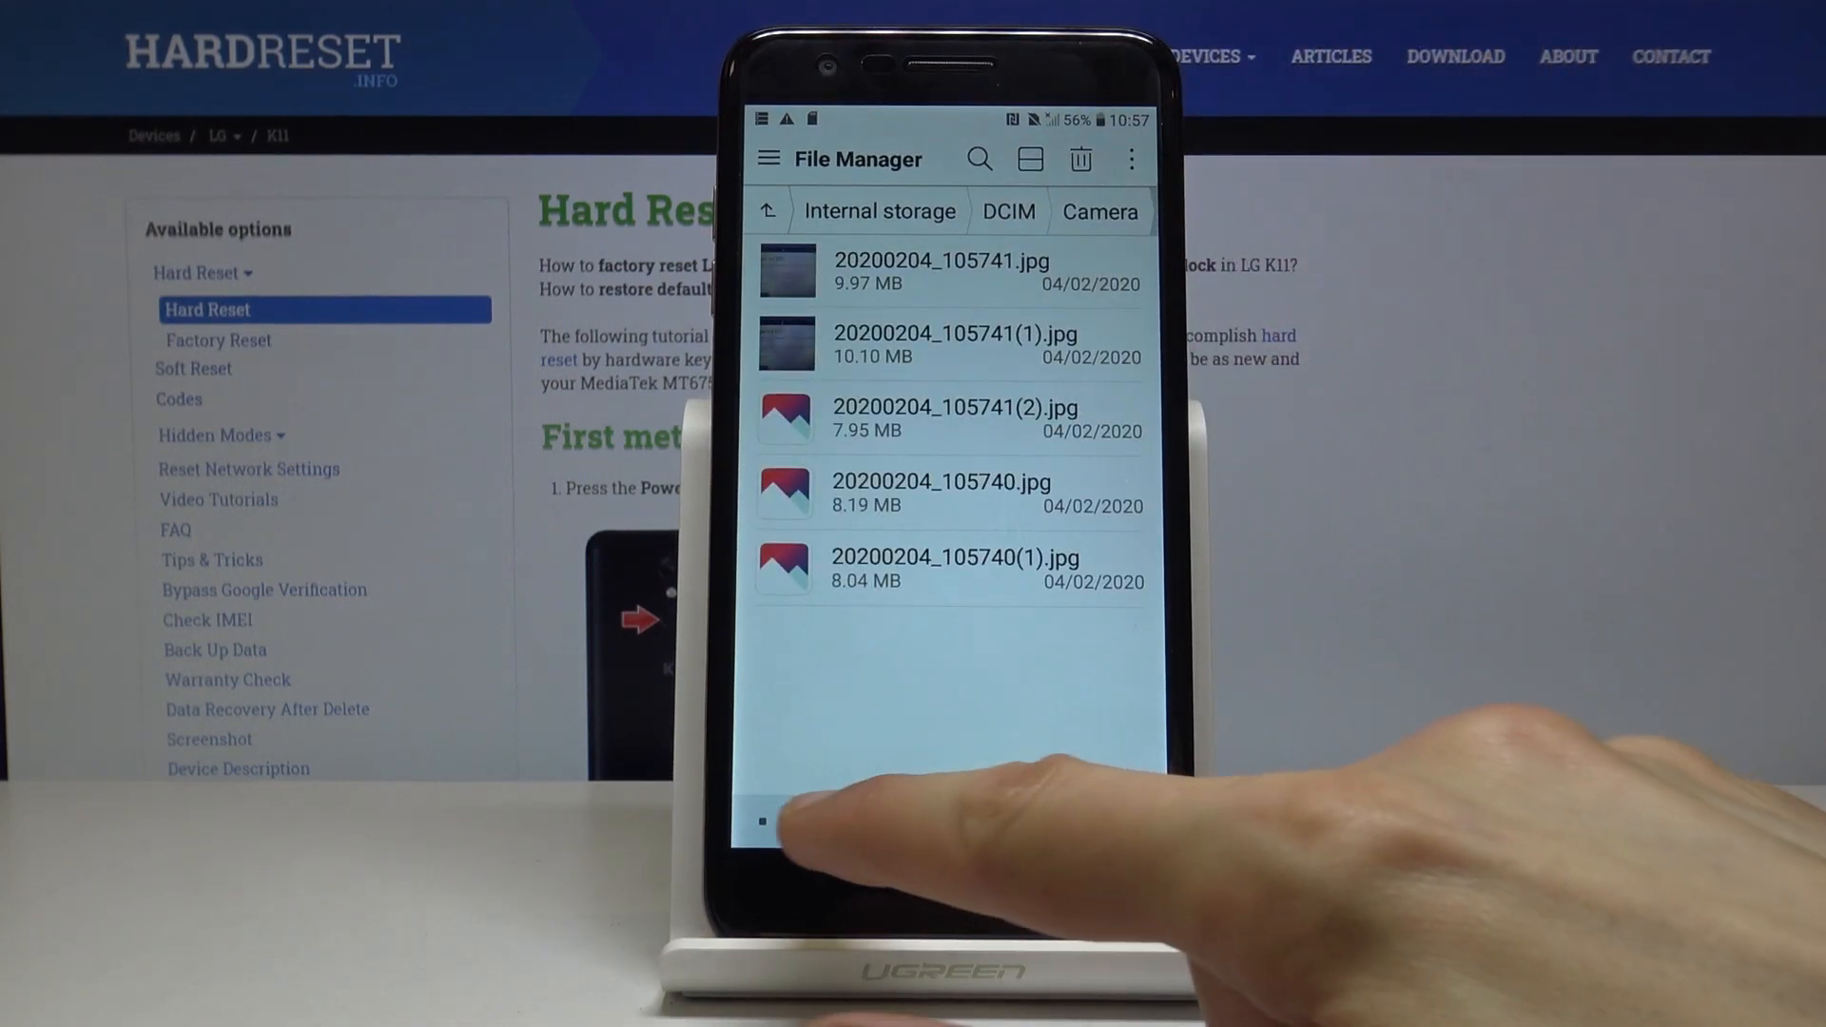
pyautogui.click(772, 210)
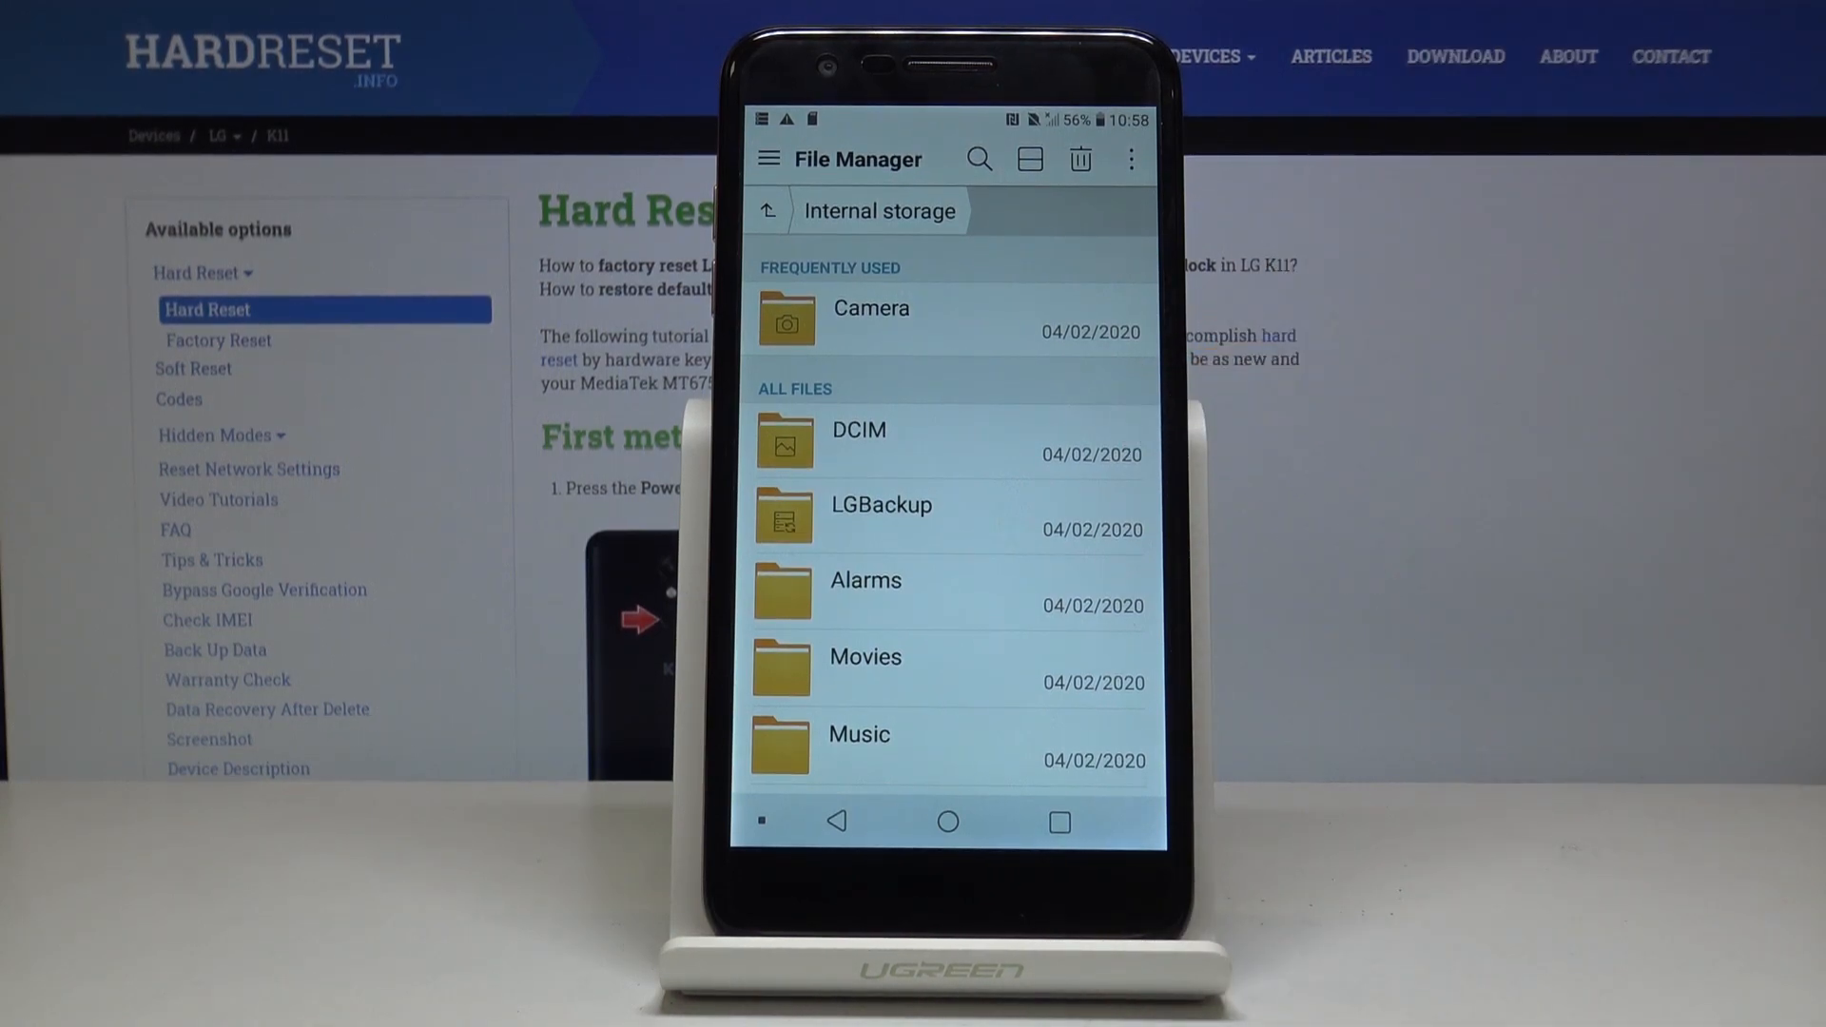
pyautogui.scroll(-3)
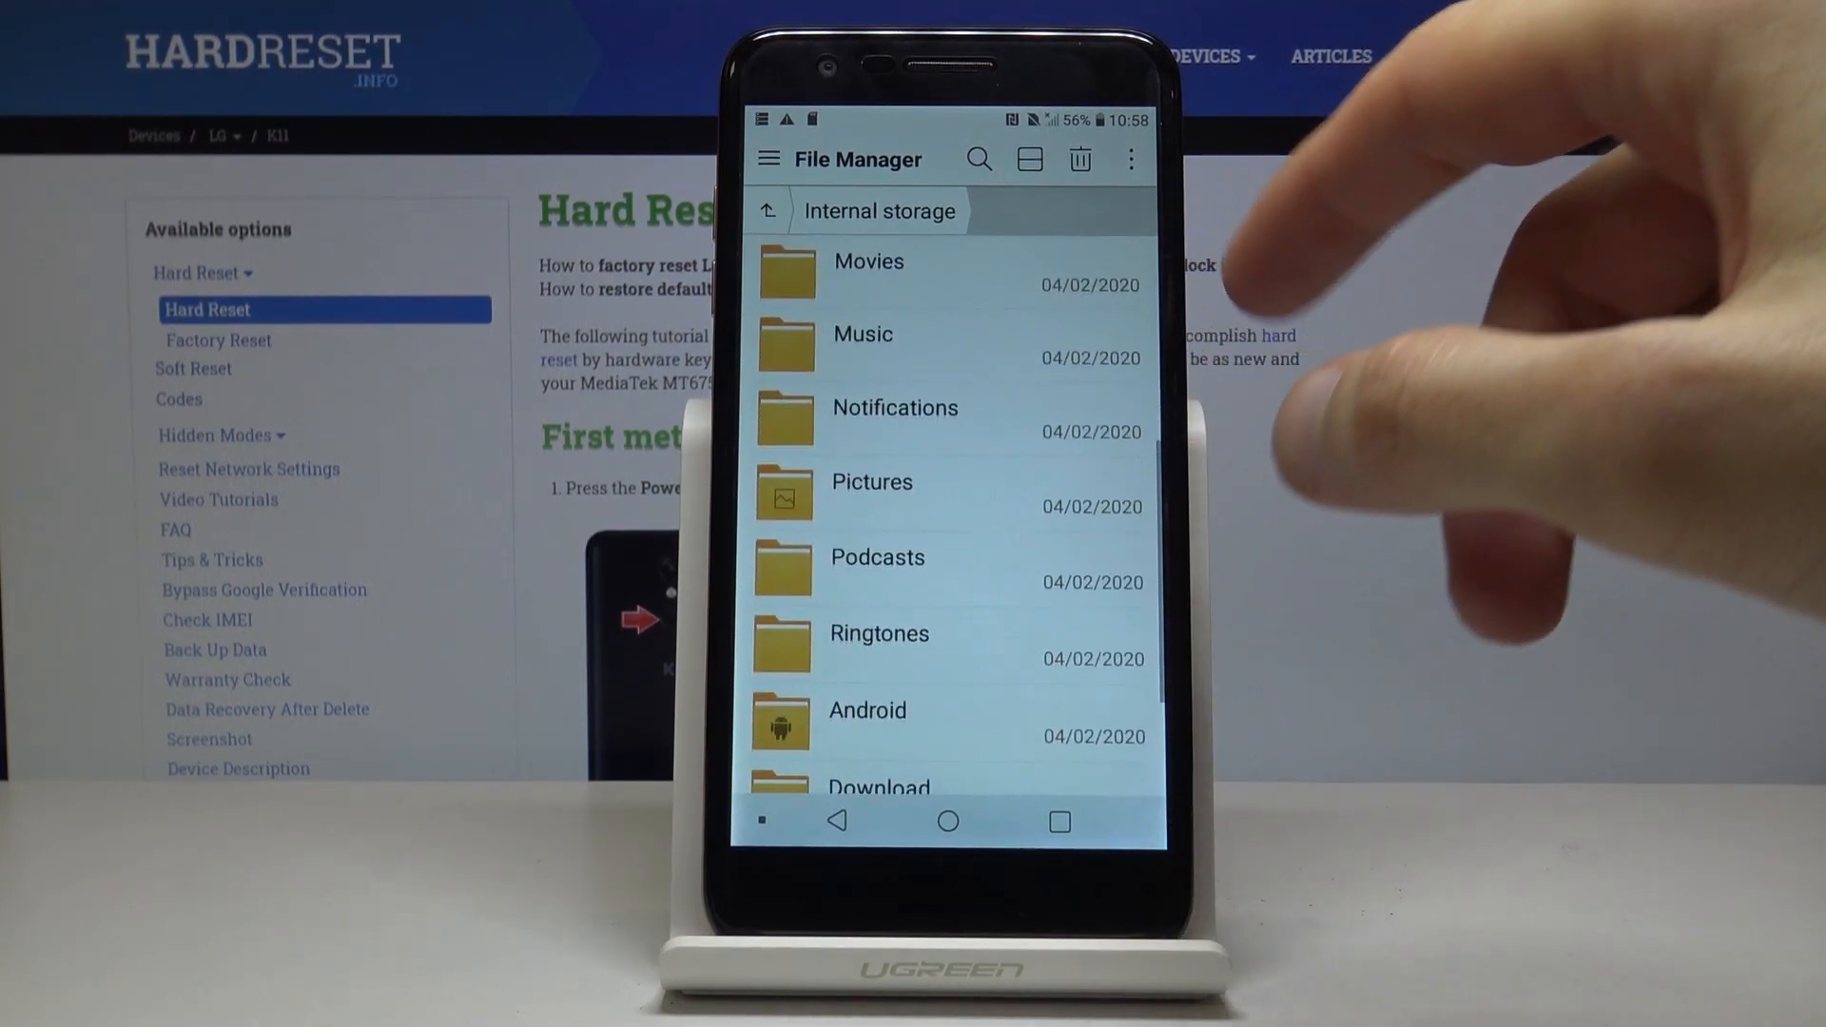
pyautogui.scroll(-3)
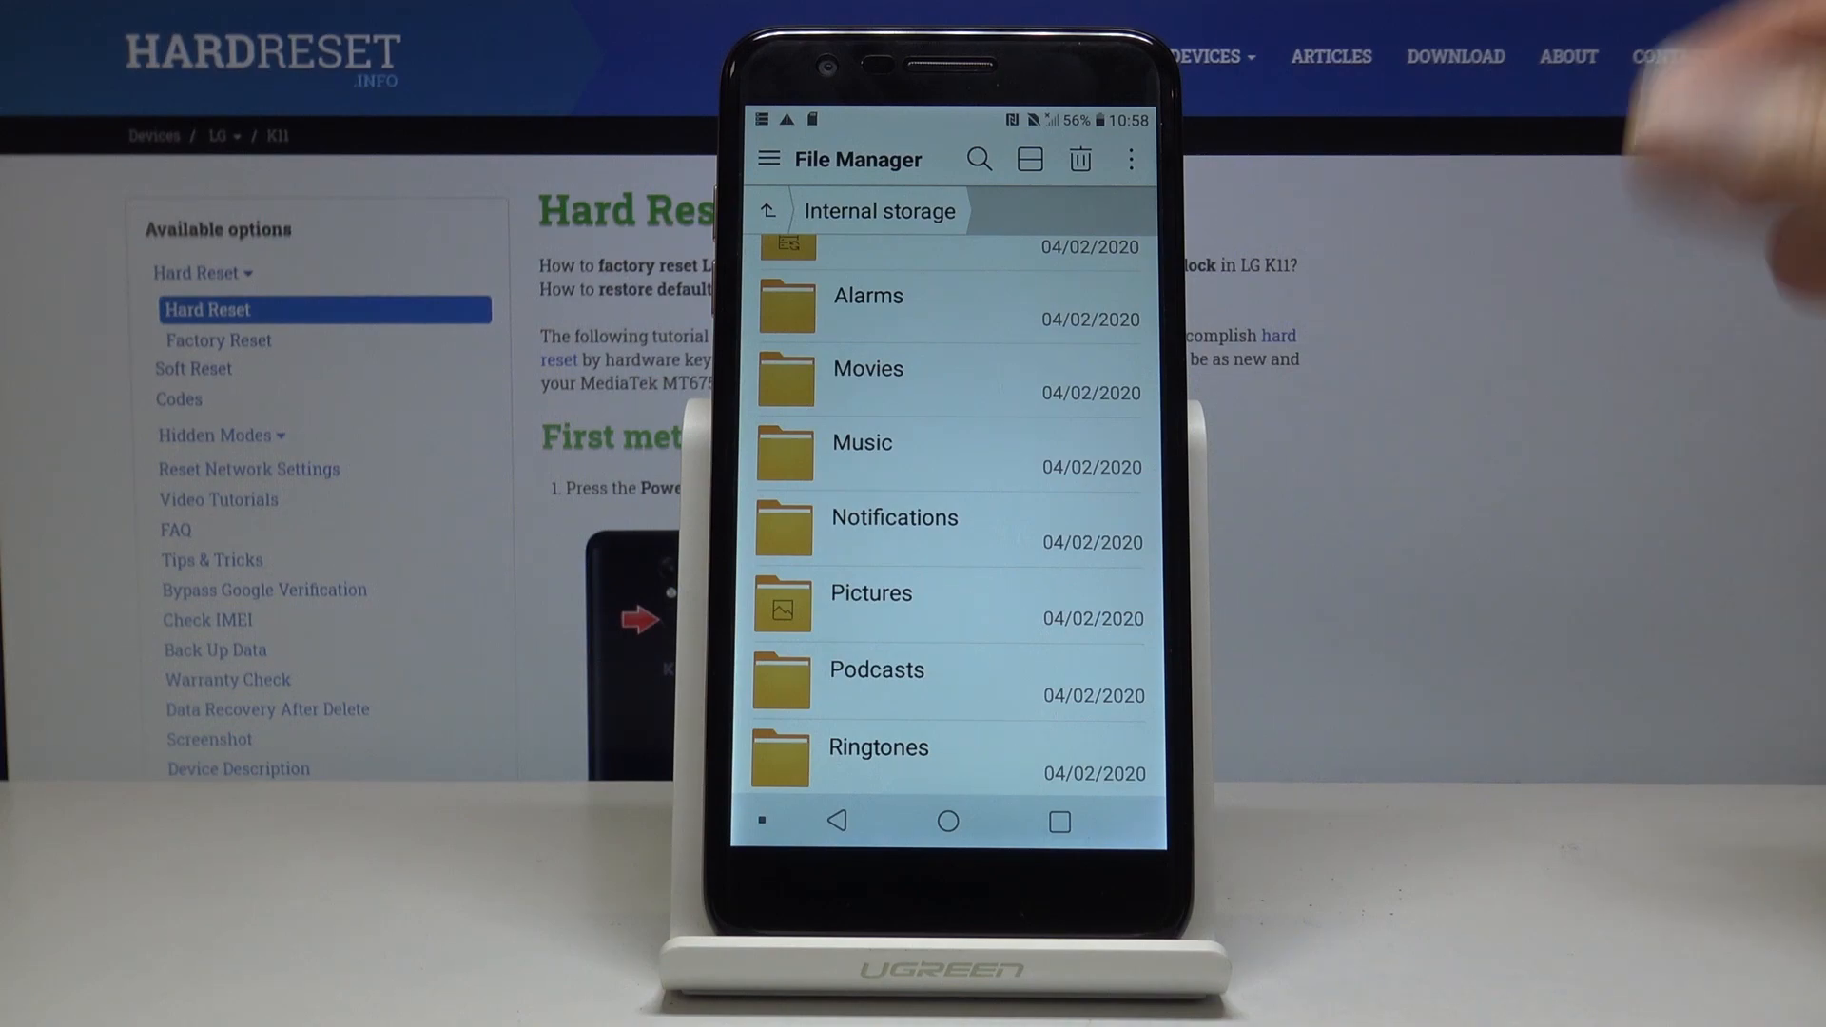
pyautogui.moveTo(1726, 171)
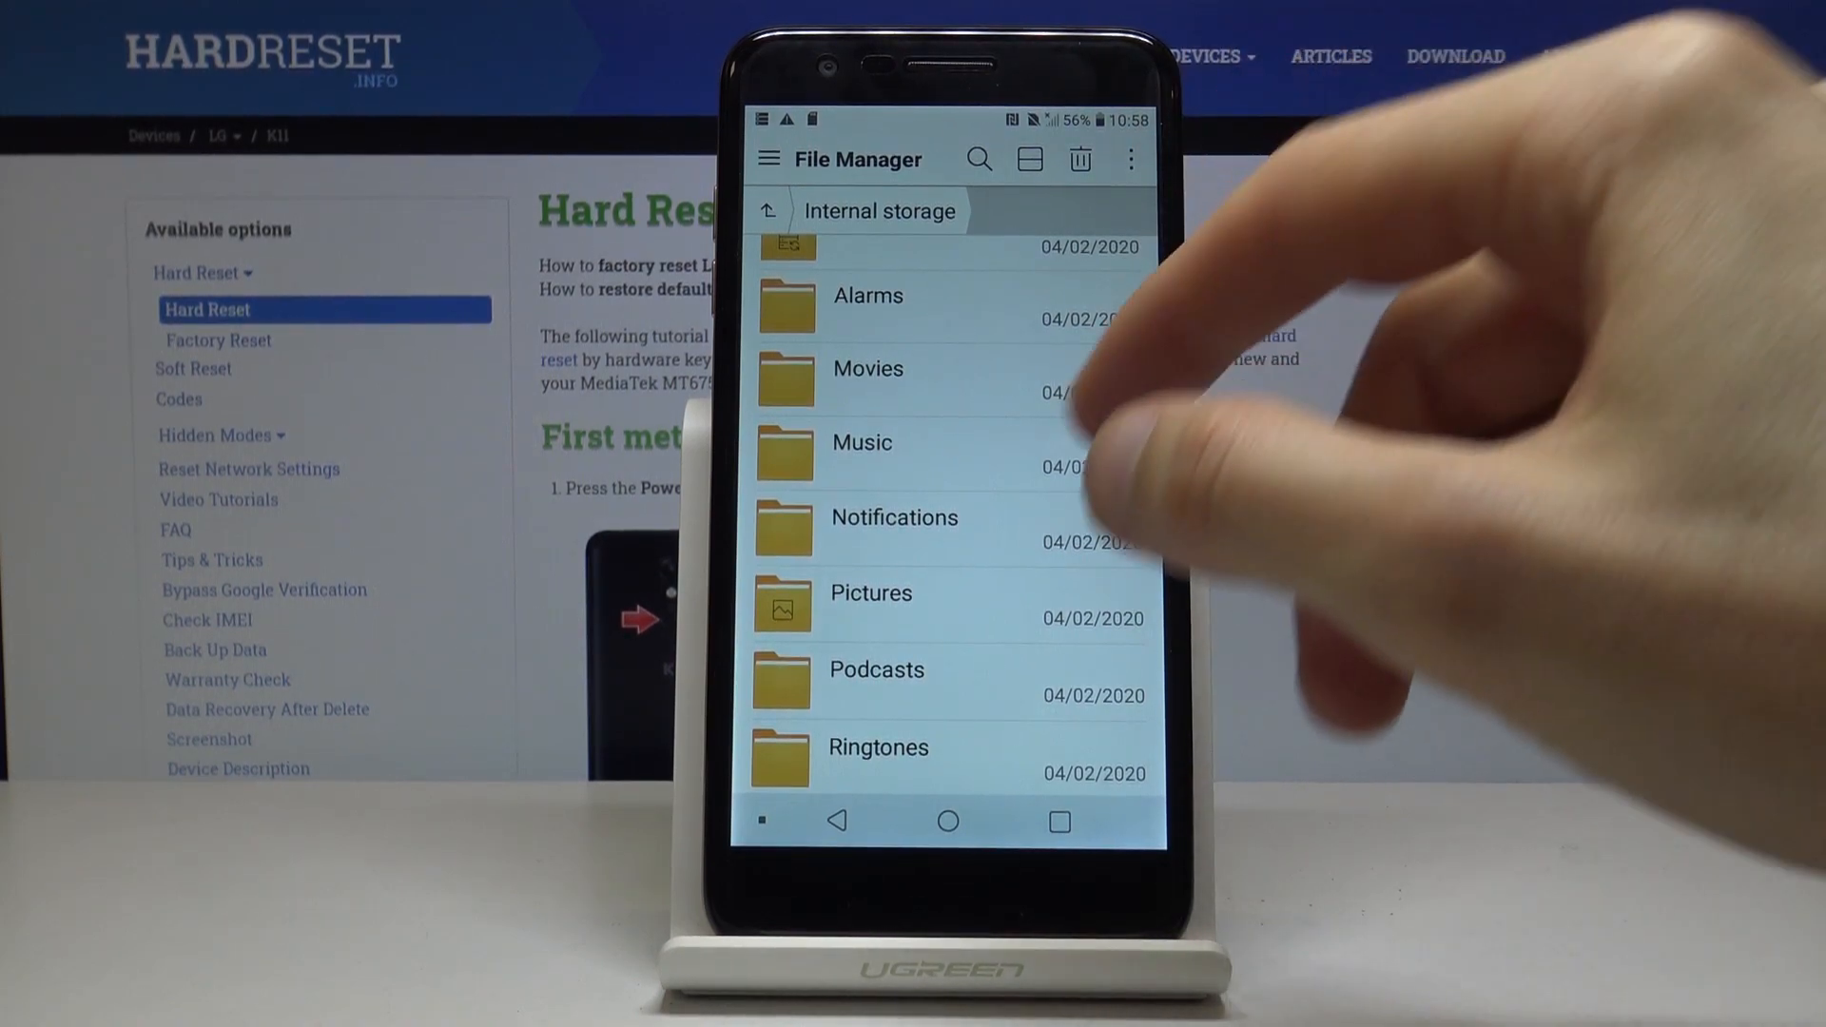
pyautogui.scroll(-3)
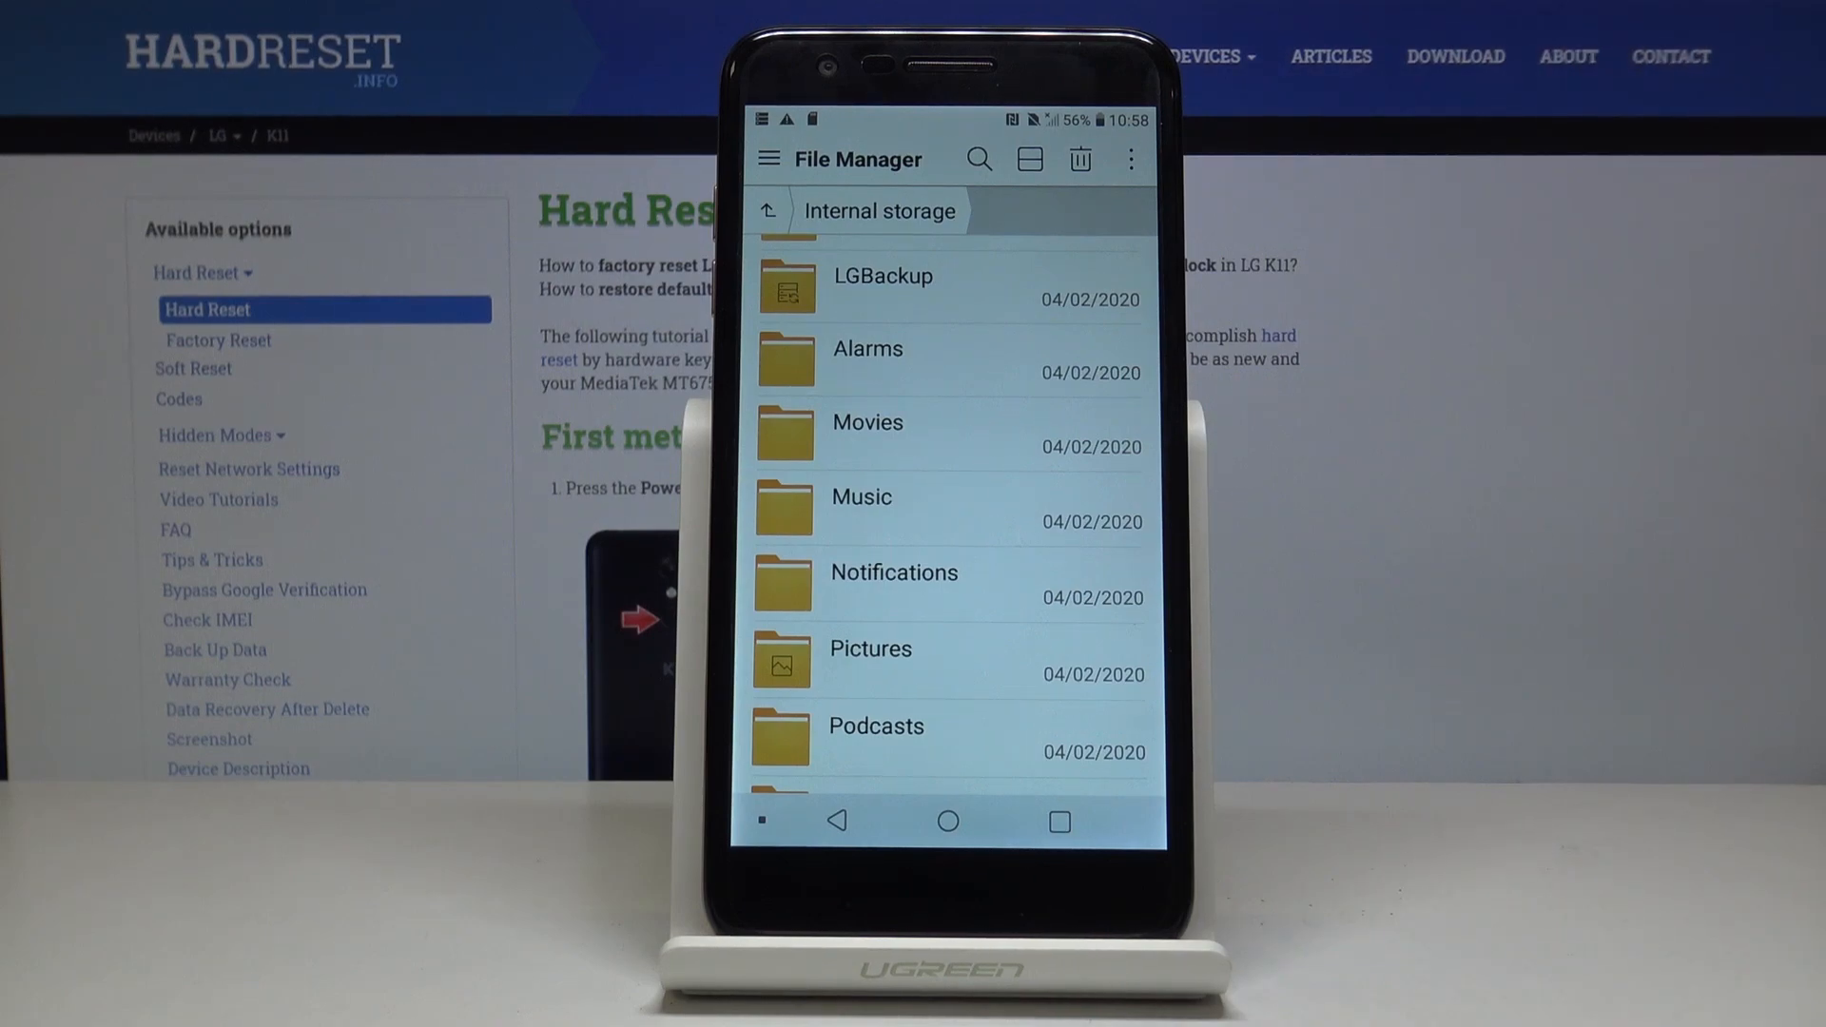
pyautogui.scroll(-3)
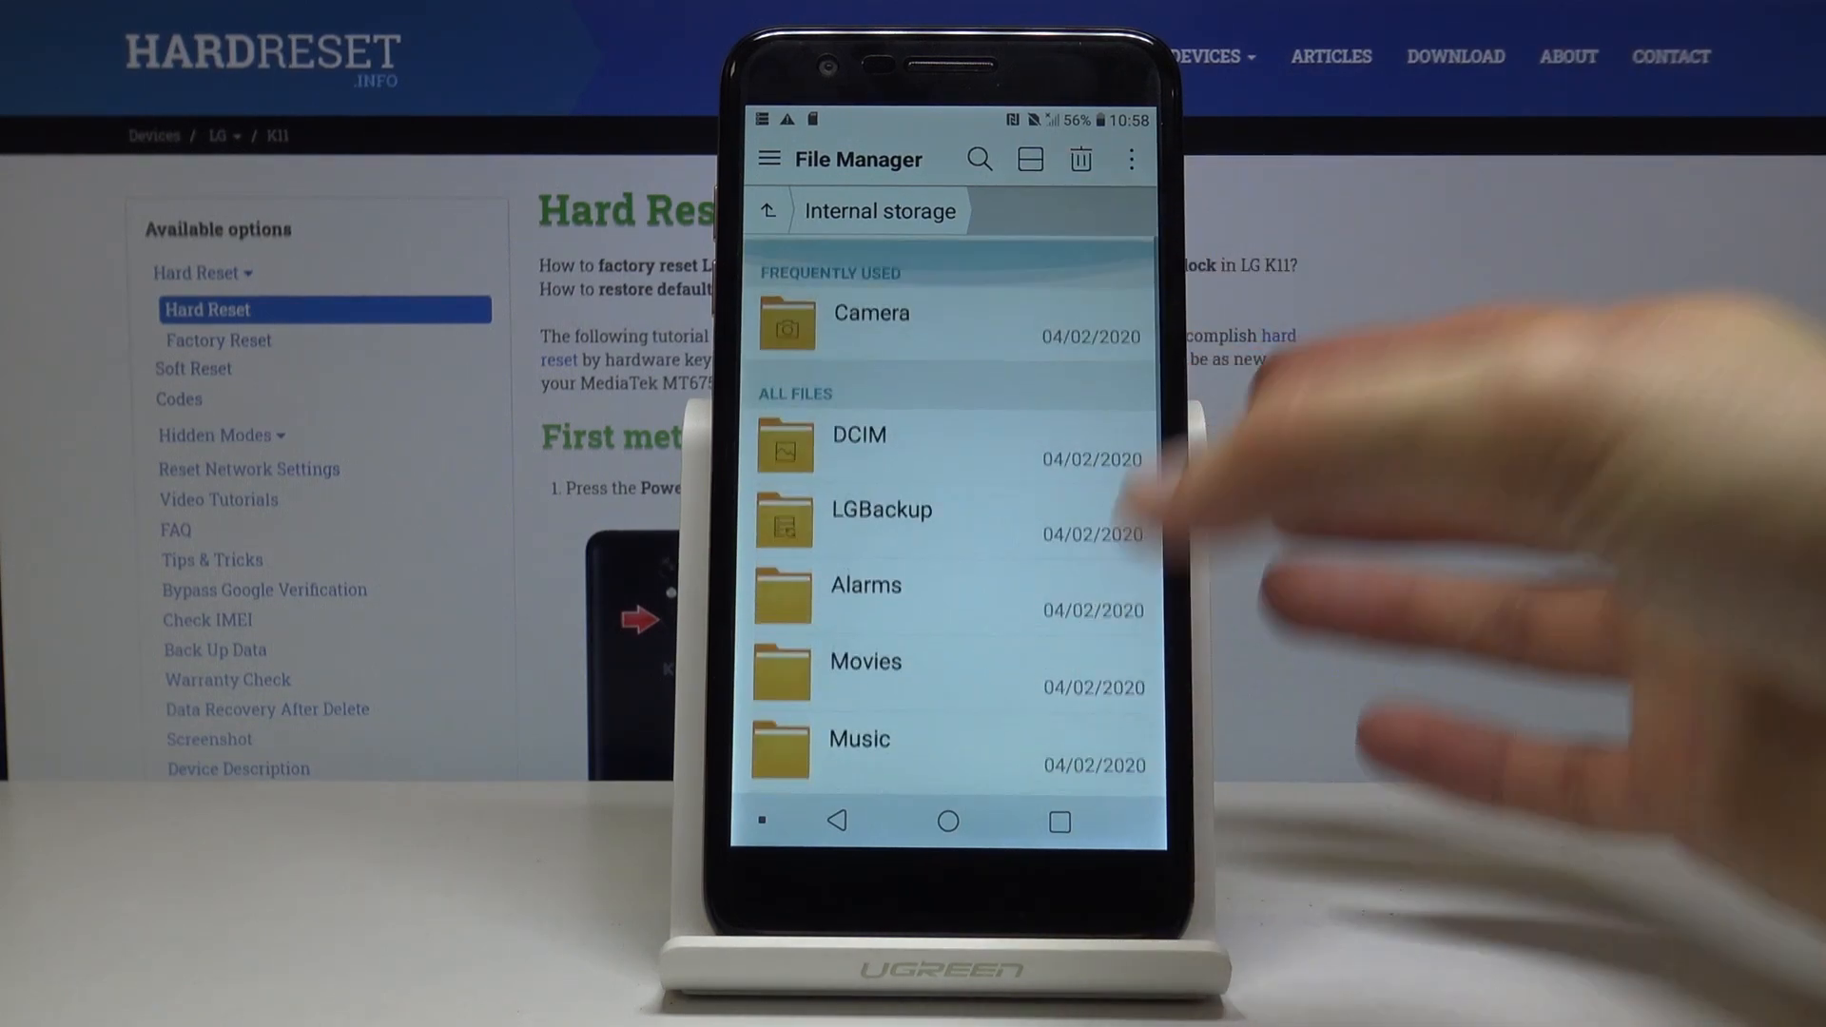
pyautogui.click(859, 445)
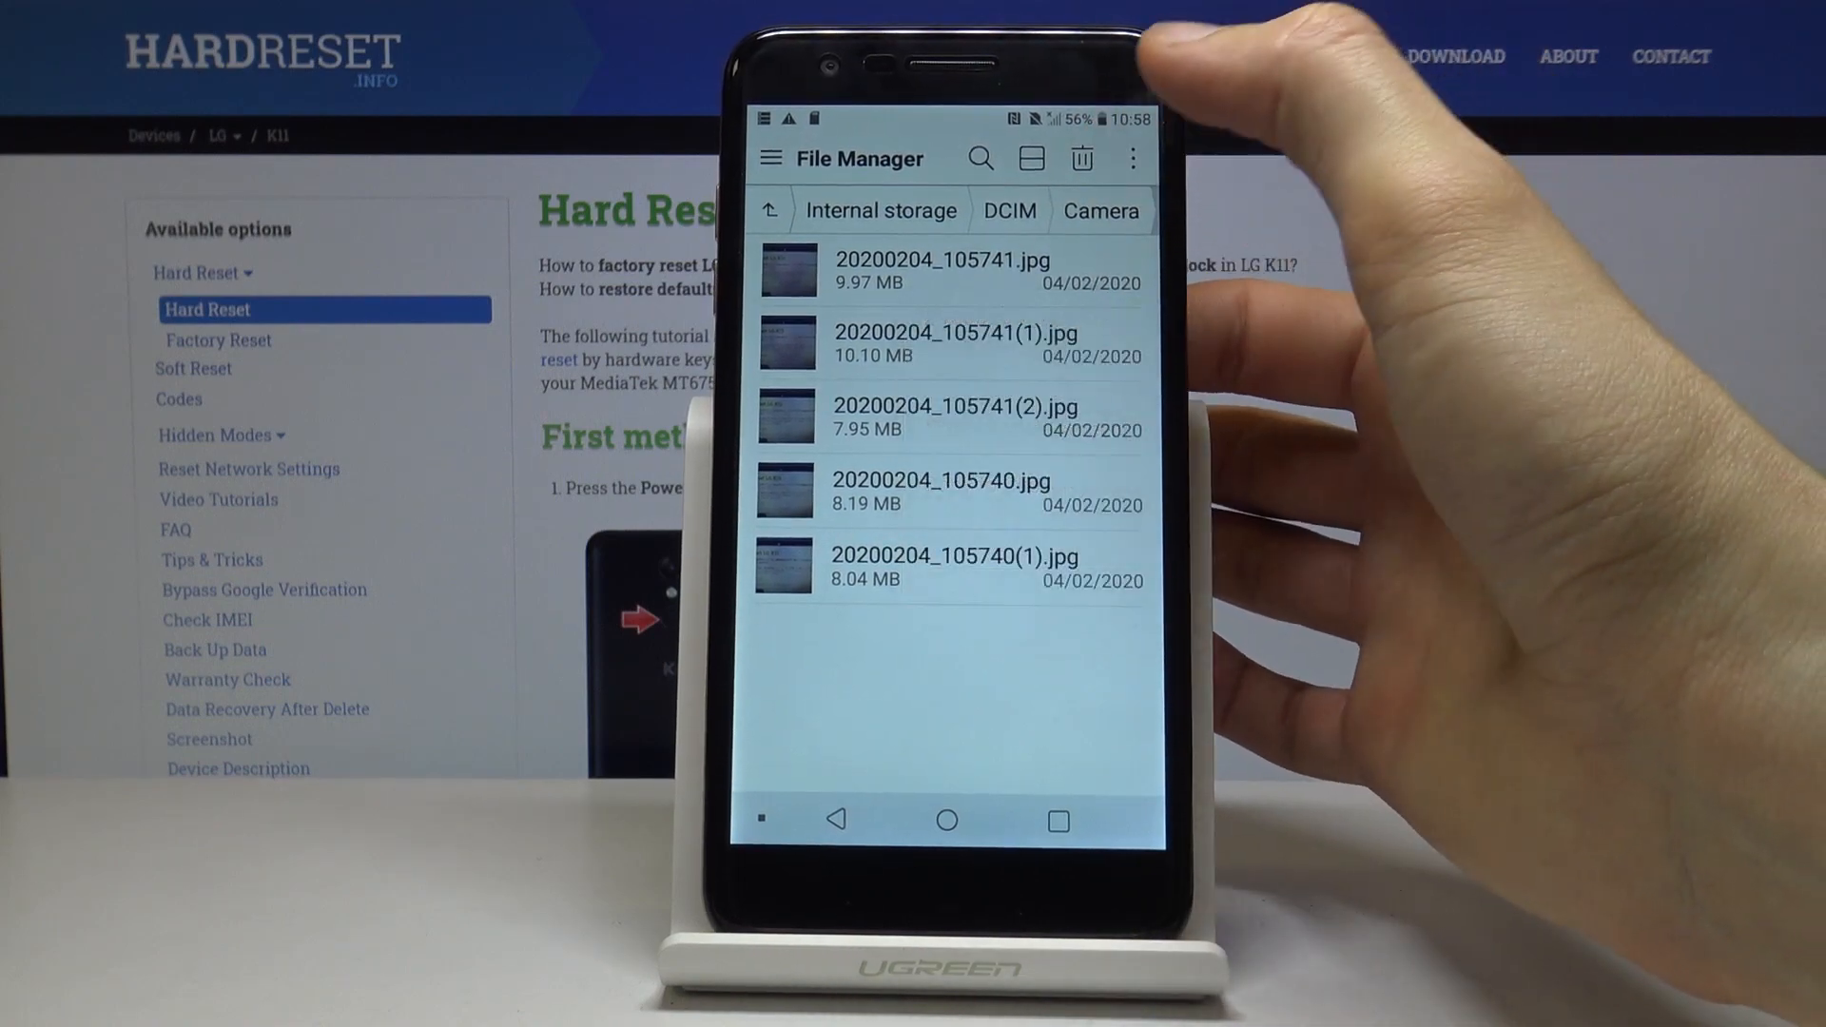
# Start a Move from the overflow menu, tick photos, then go up to internal DCIM.
pyautogui.click(1129, 158)
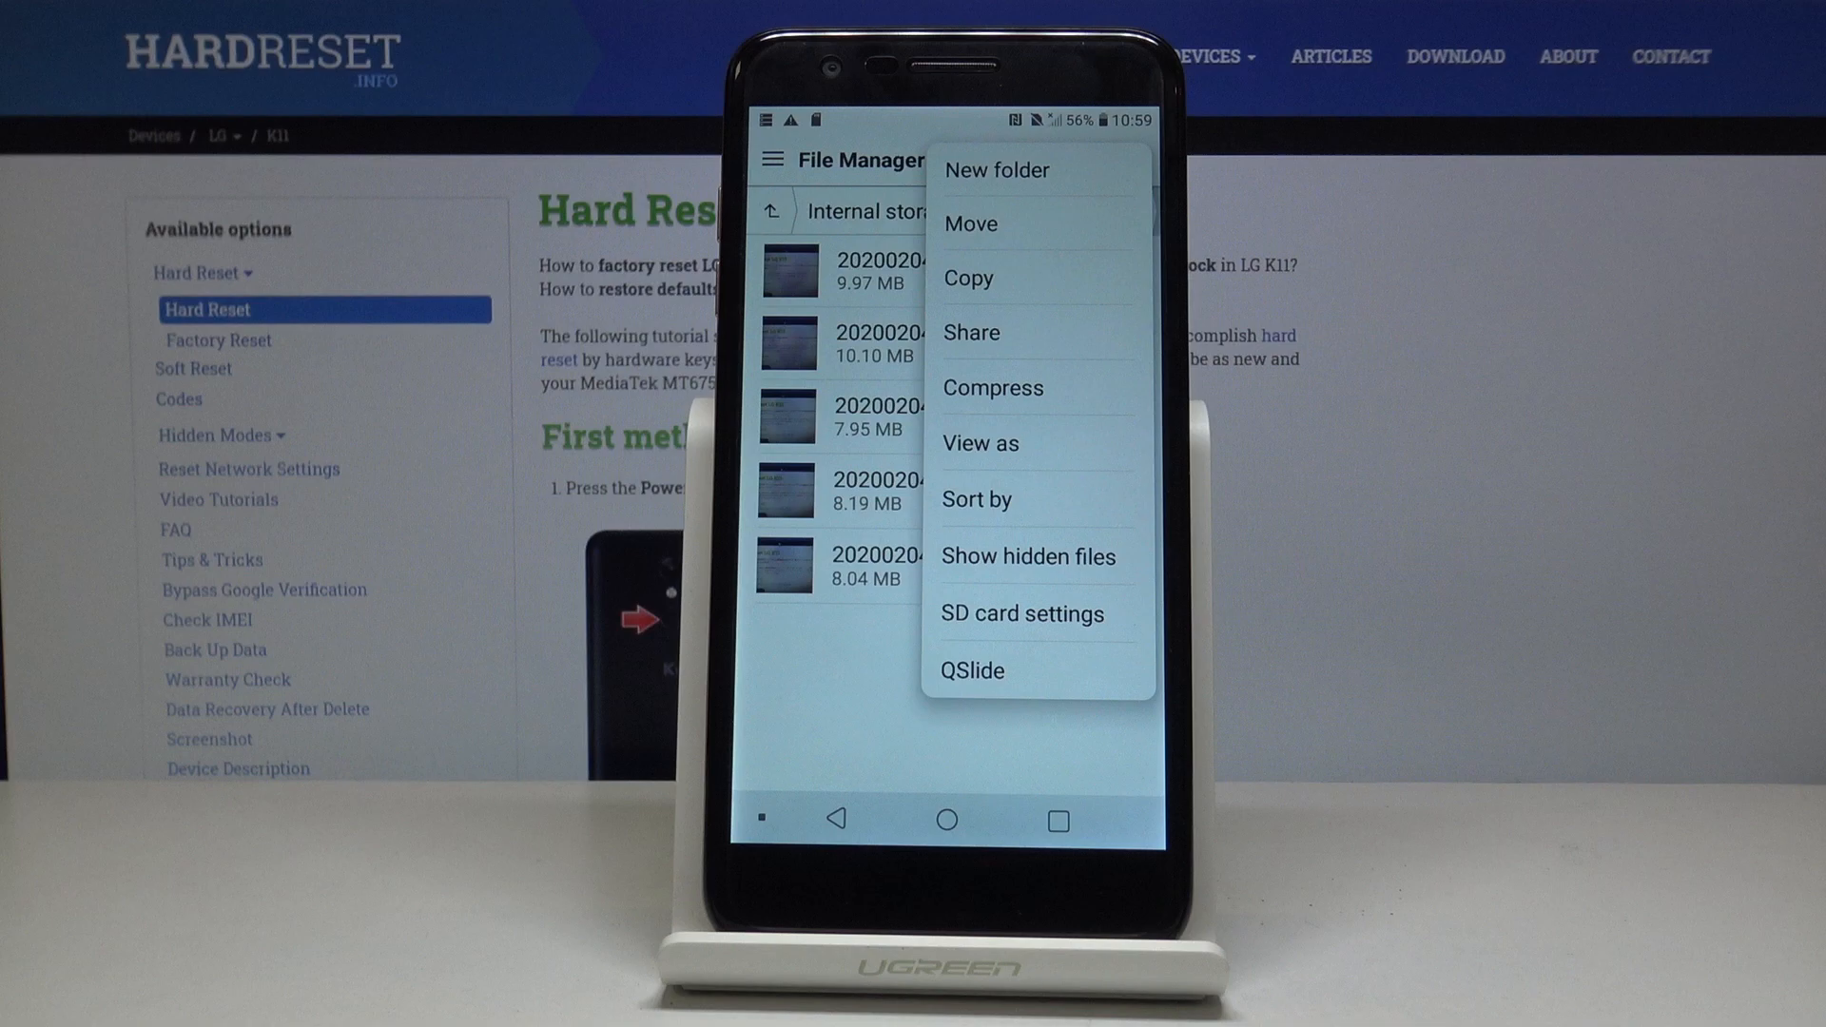
pyautogui.click(971, 223)
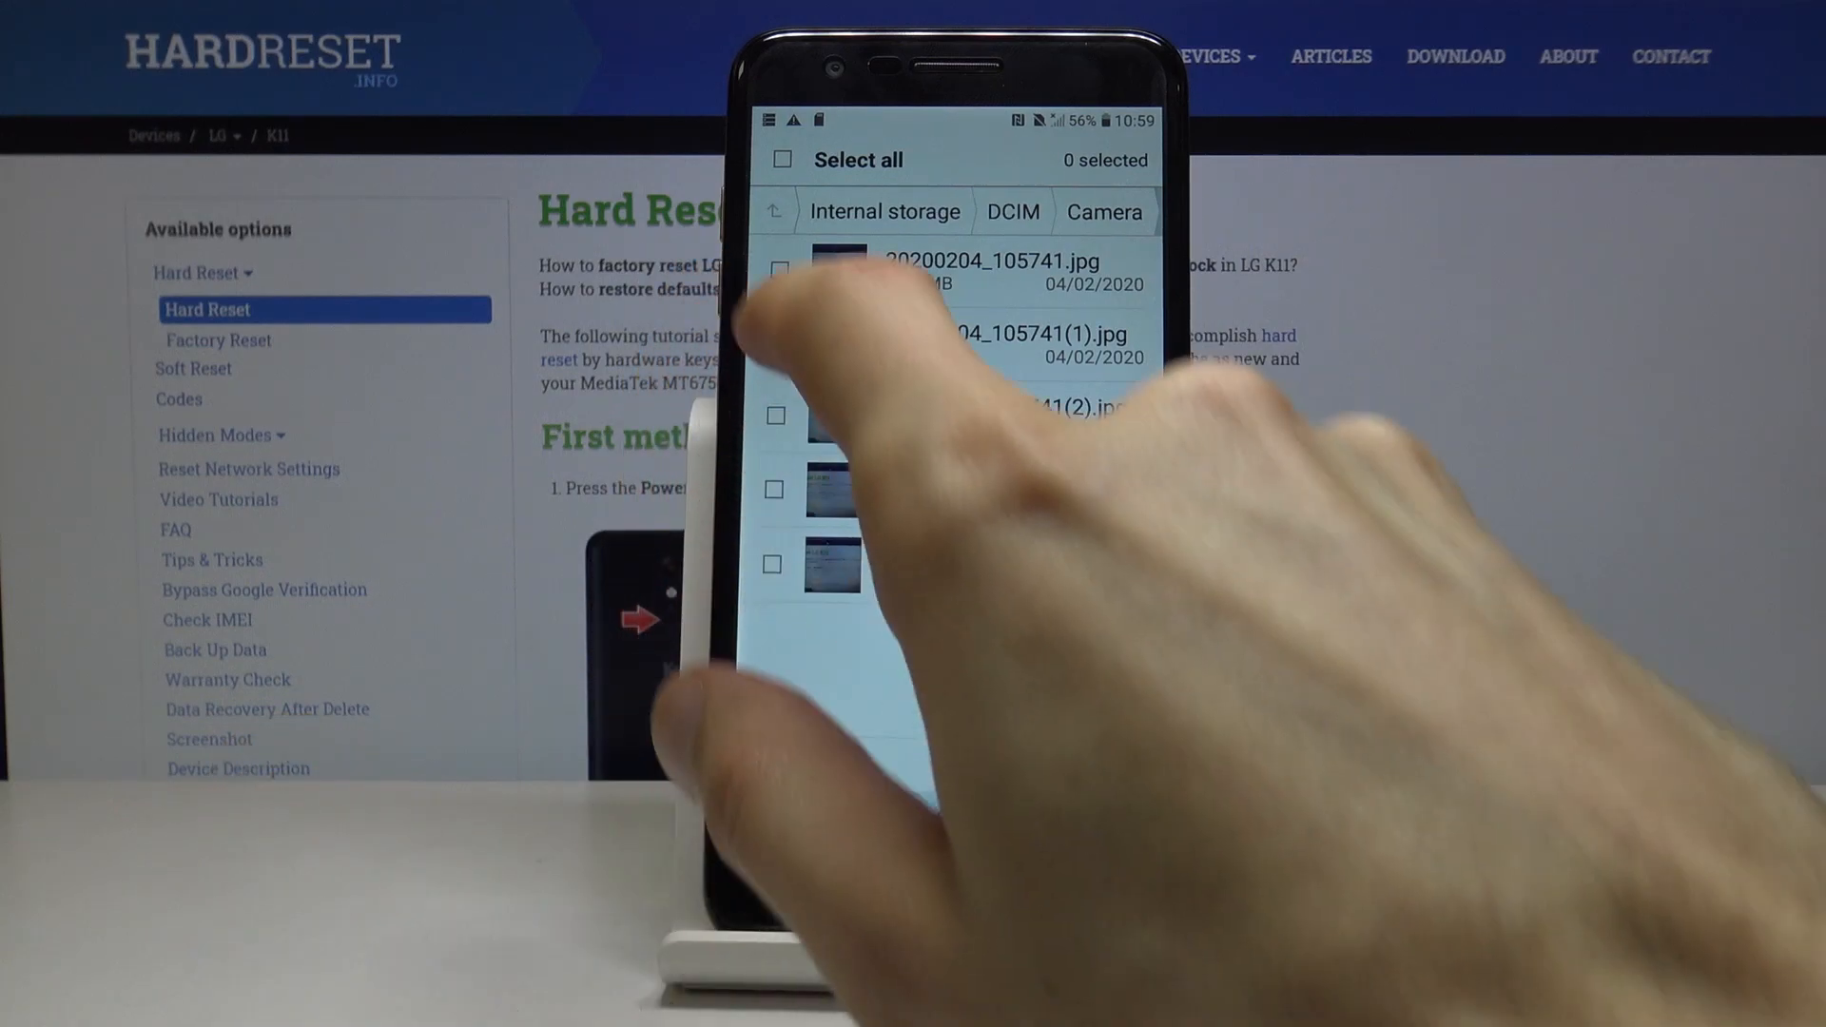
pyautogui.click(776, 342)
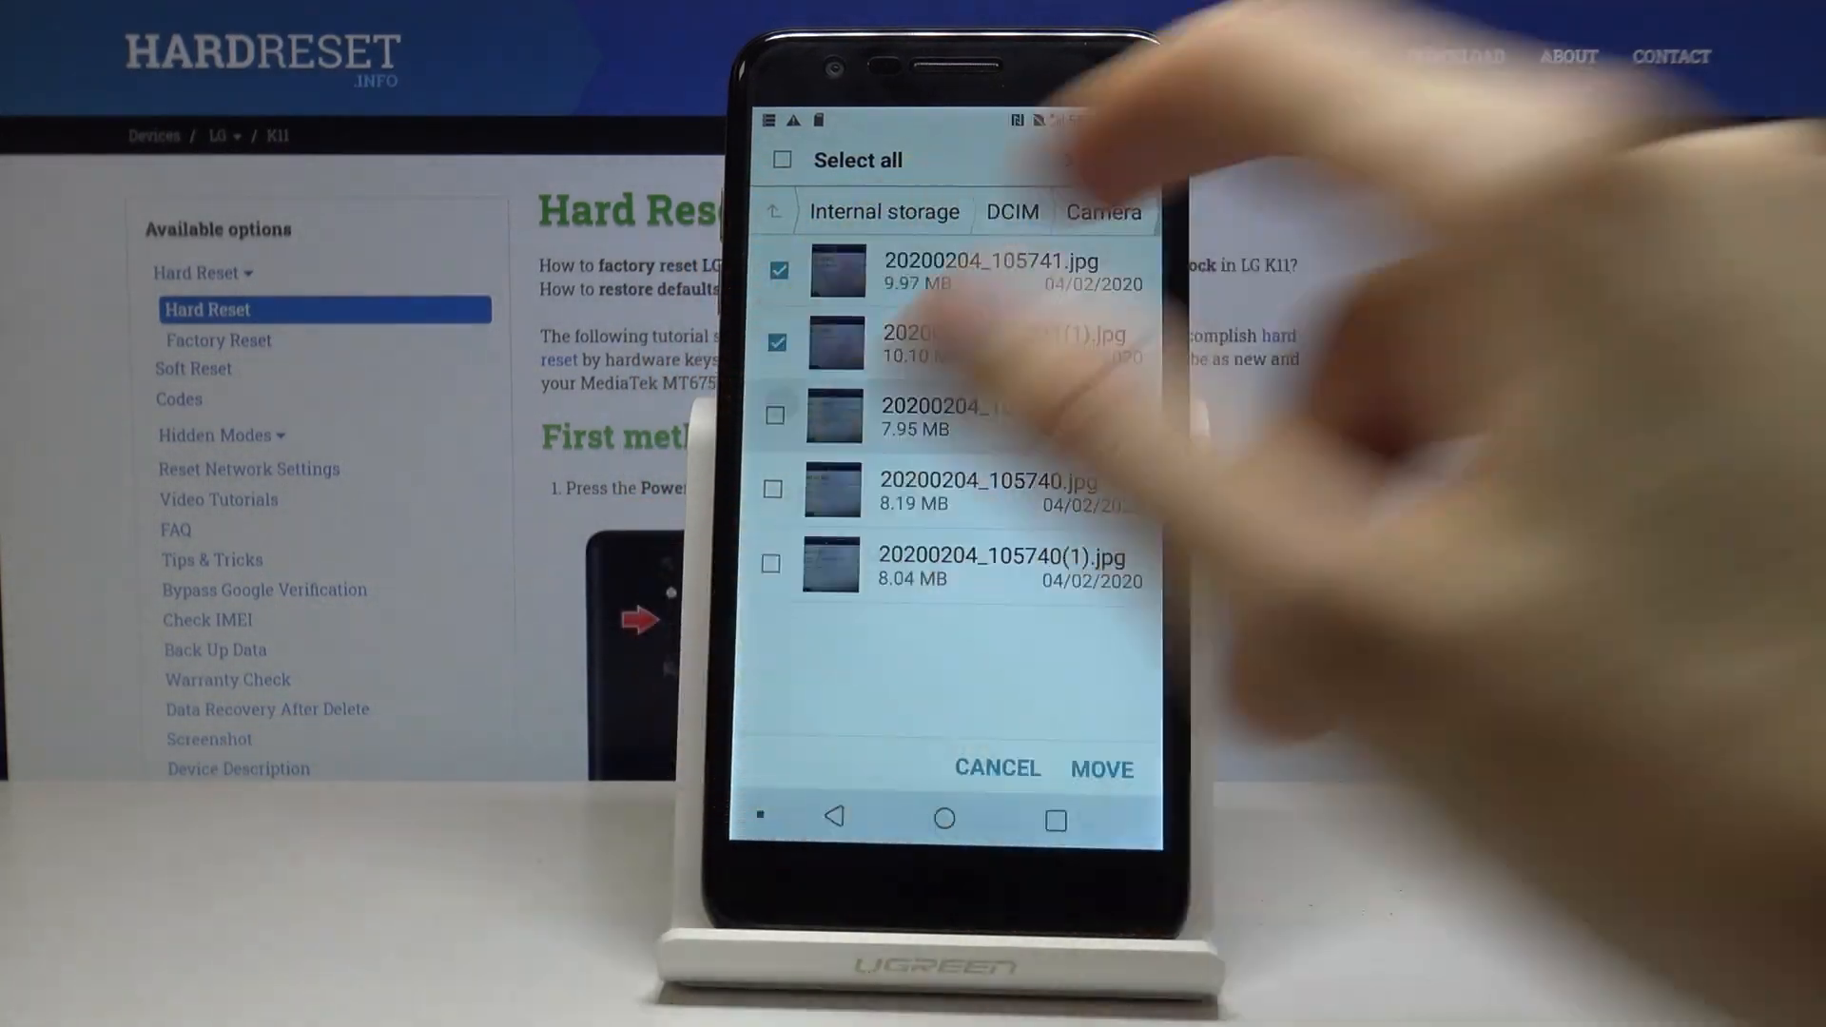
pyautogui.click(777, 415)
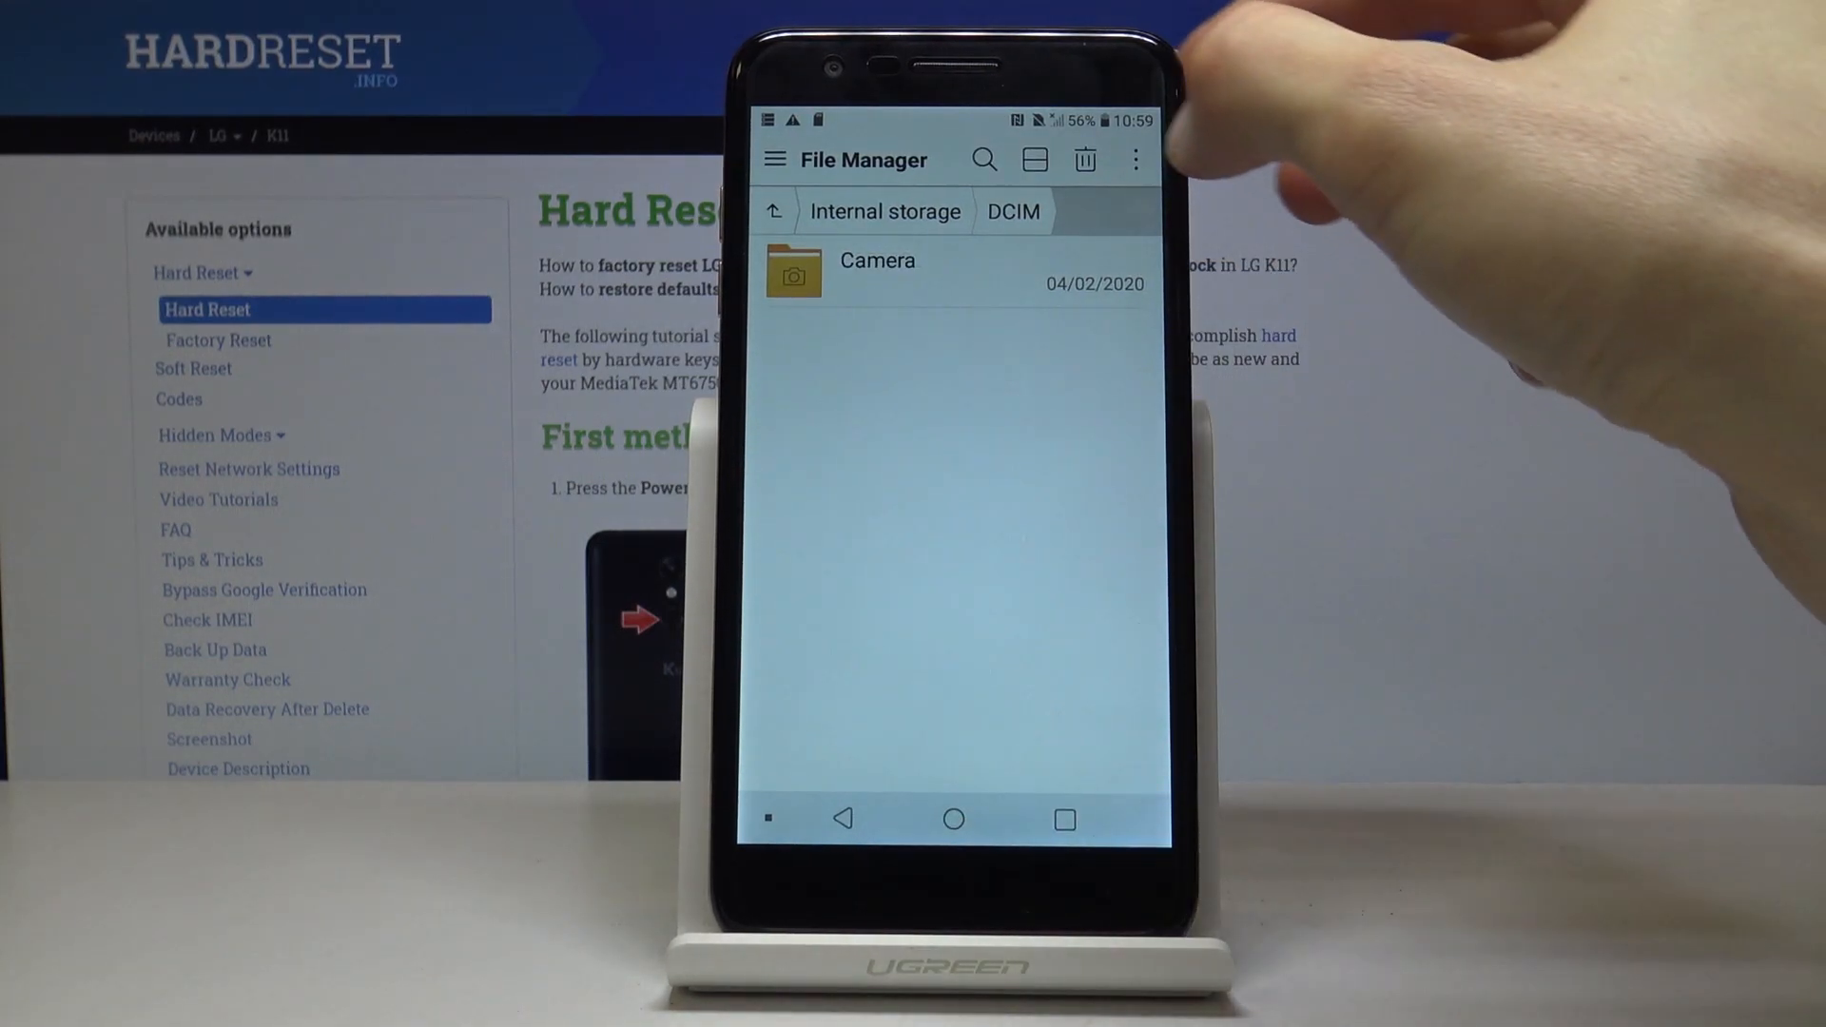
# Select the Camera folder in DCIM for moving and reach the destination storage picker.
pyautogui.click(1132, 160)
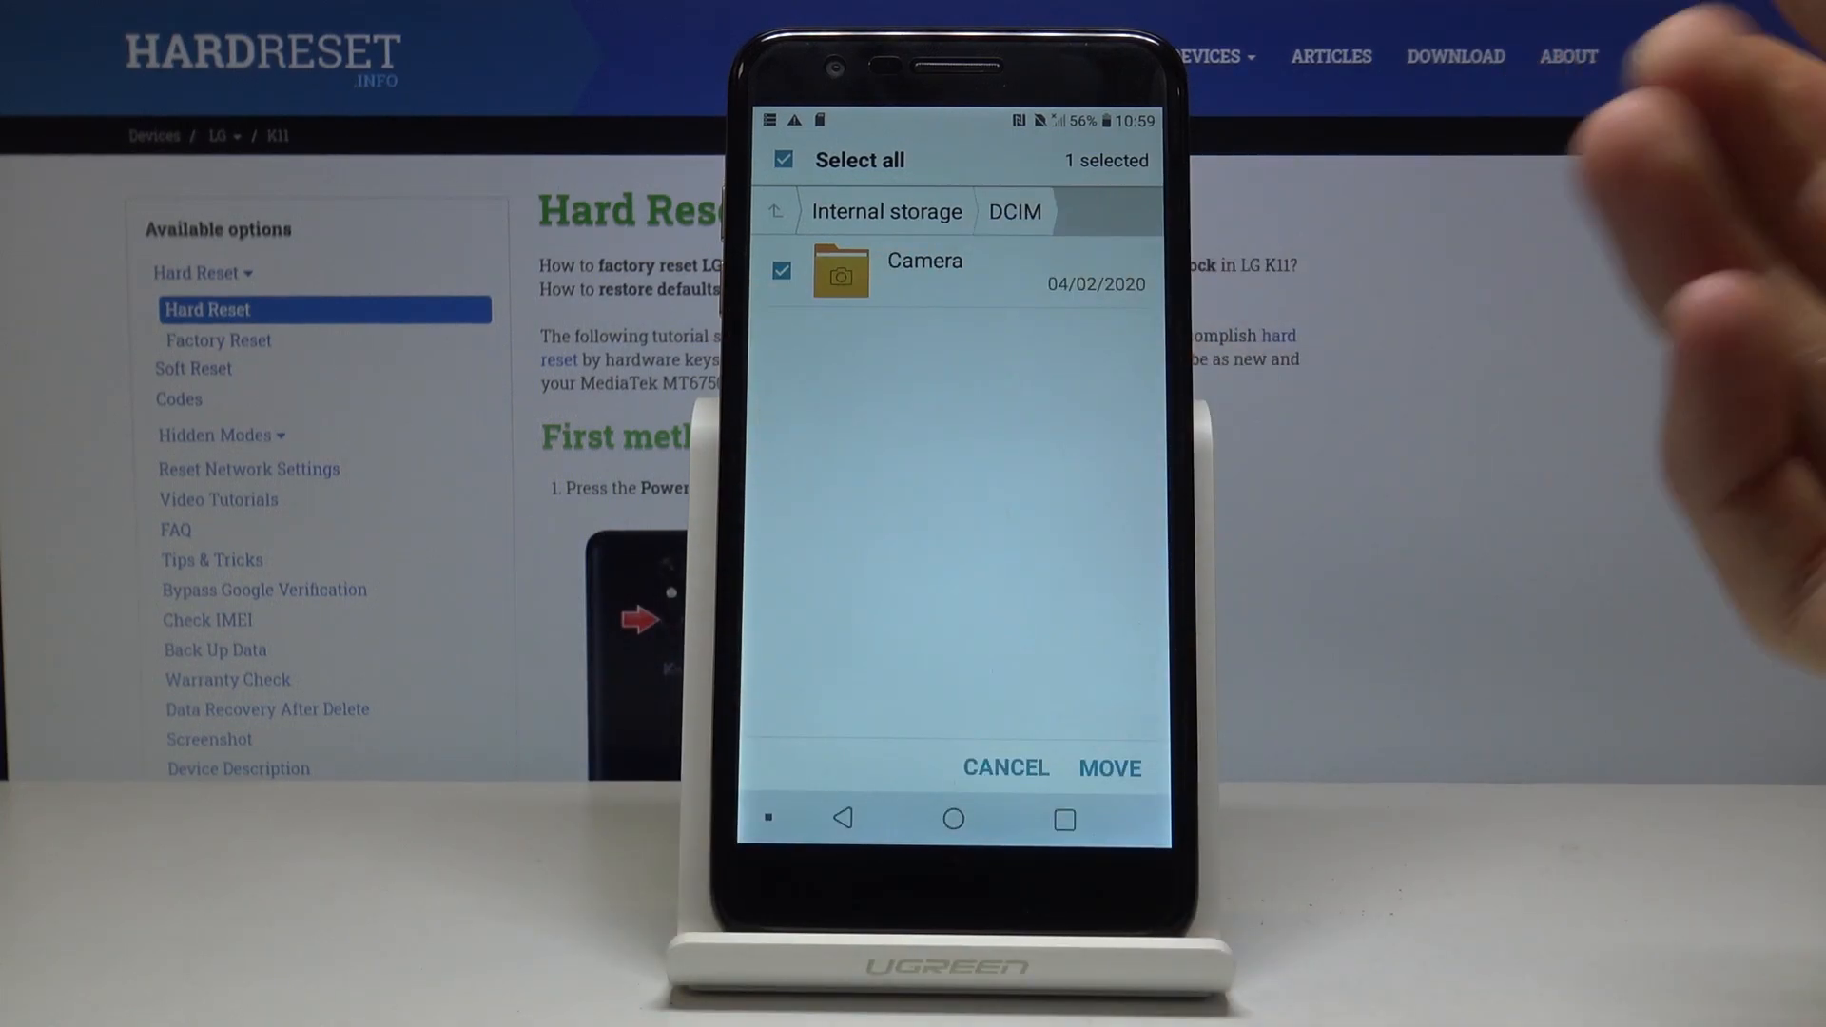
pyautogui.click(1113, 769)
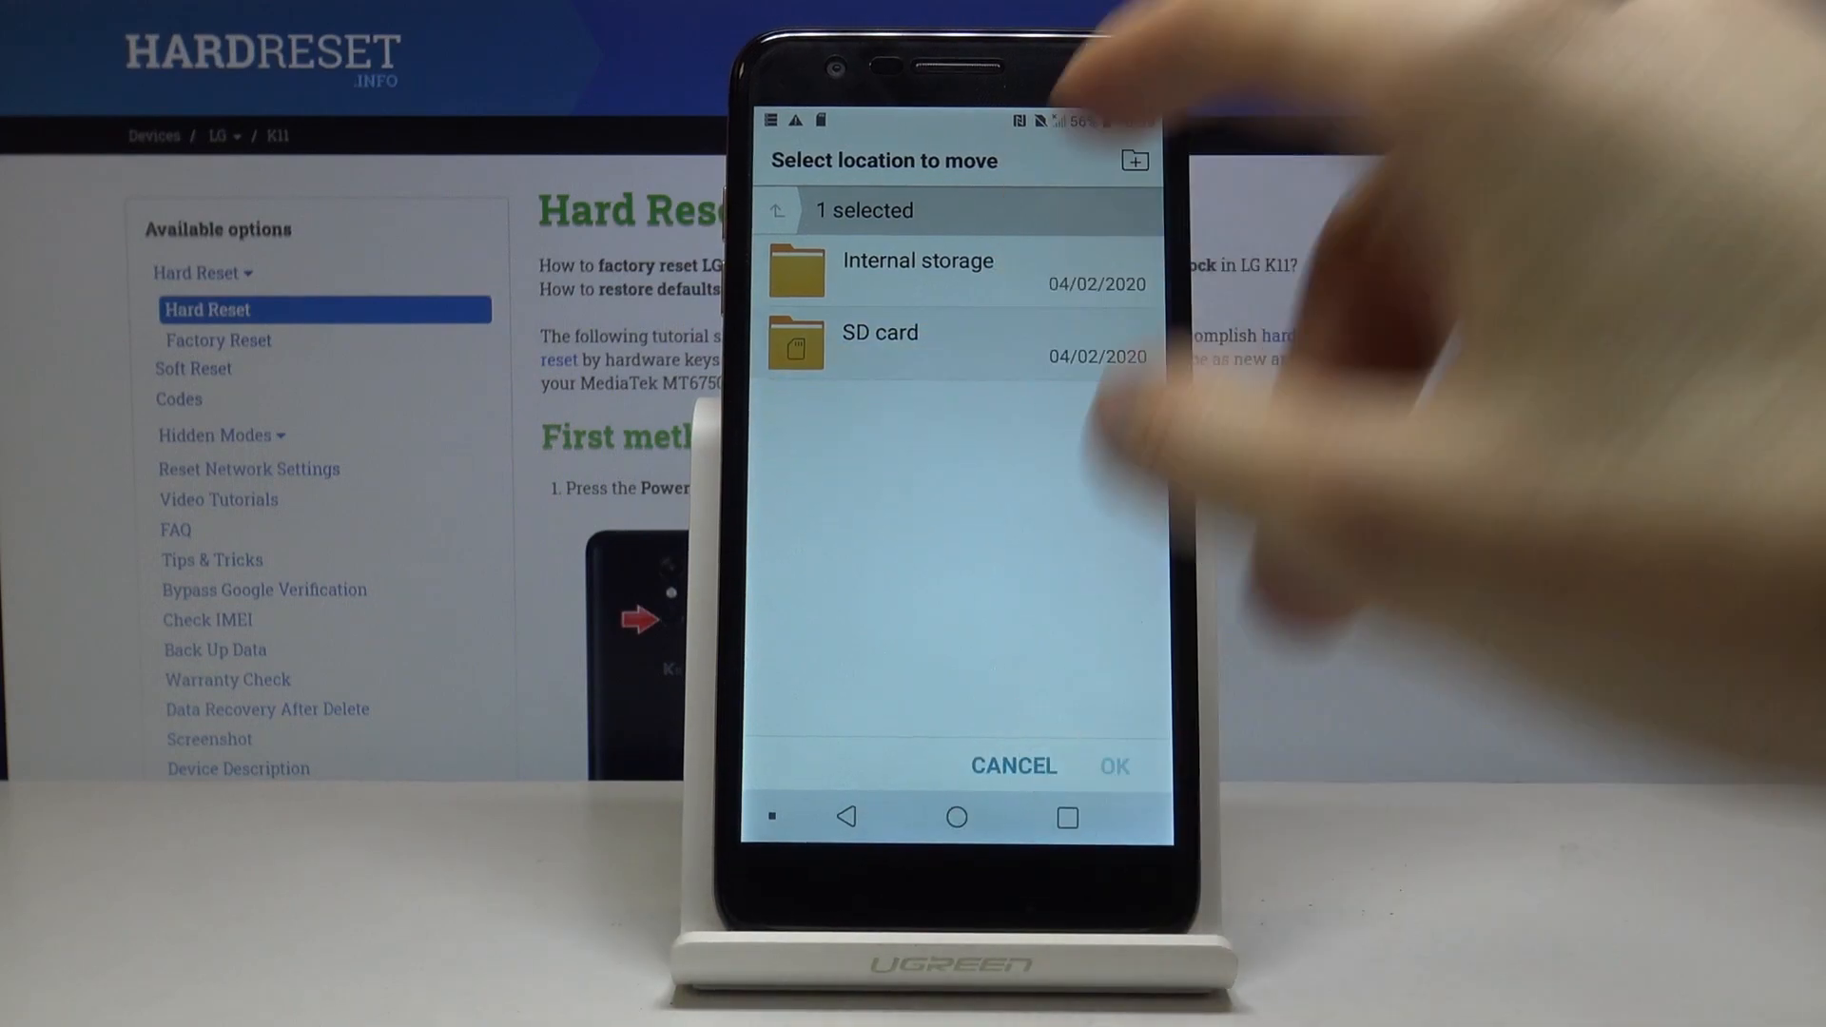
# Choose SD card > DCIM as the move destination and confirm with OK.
pyautogui.click(879, 343)
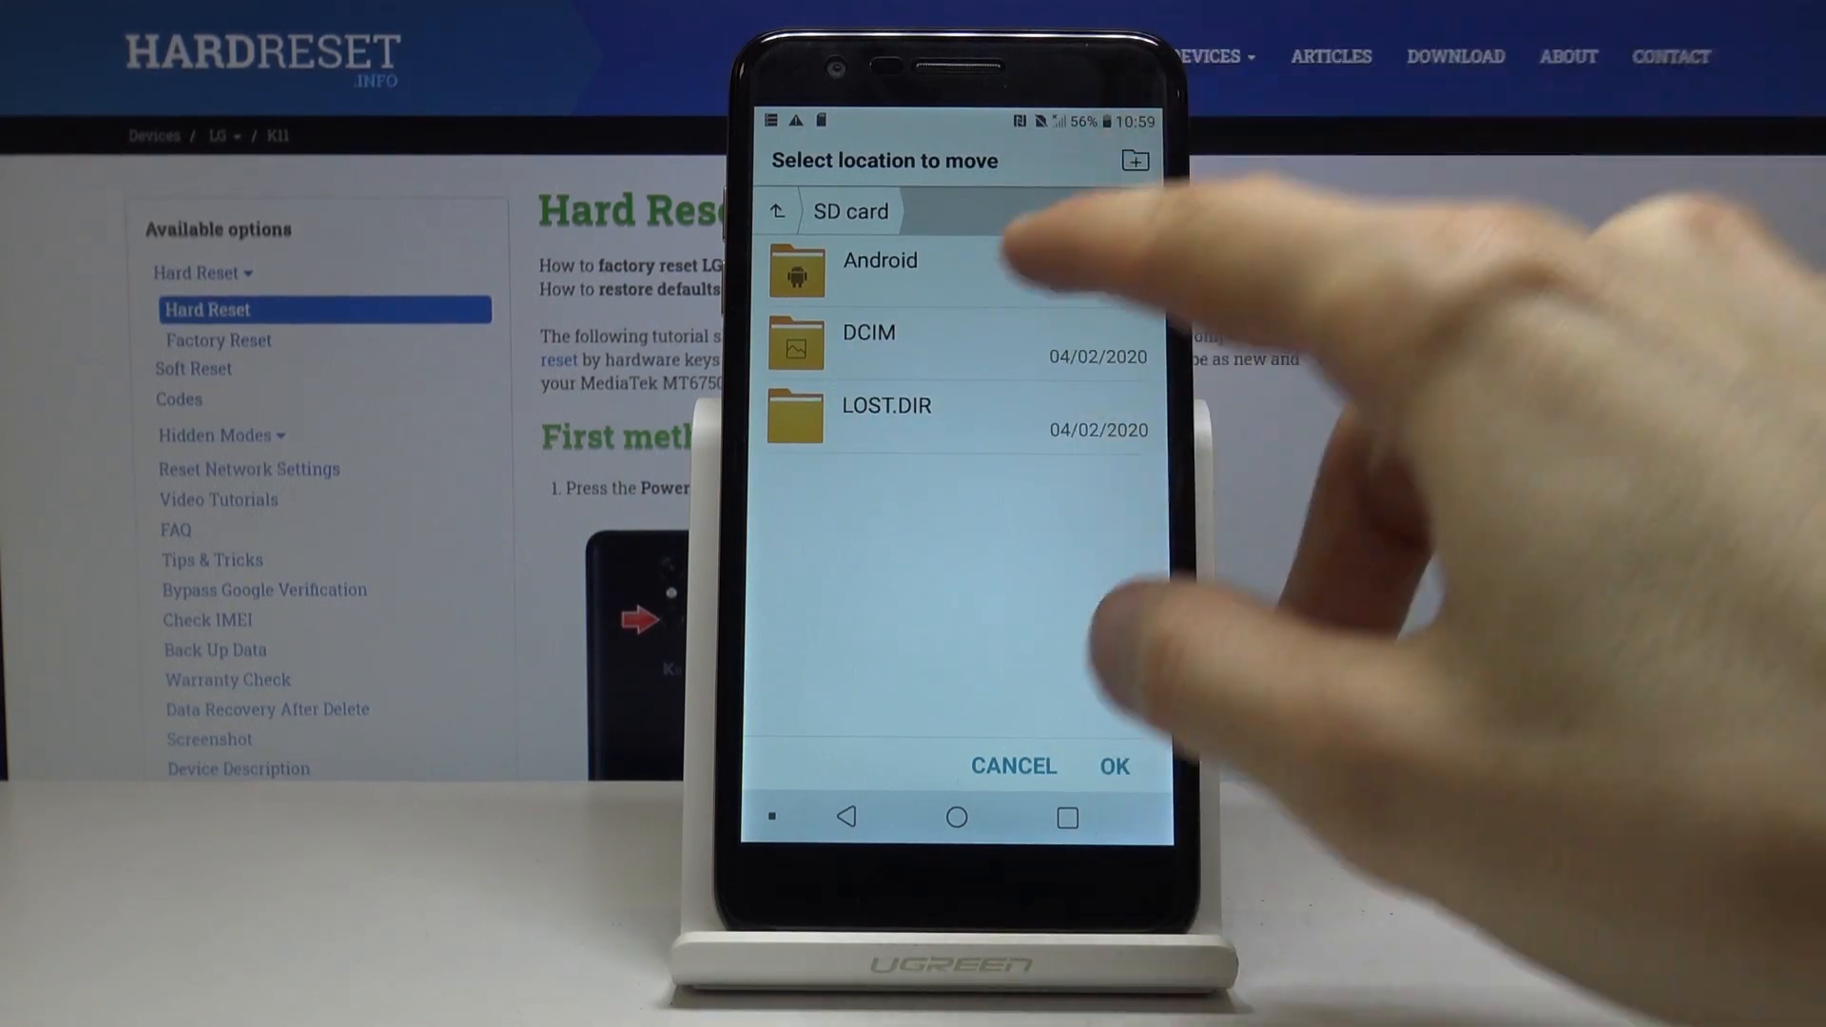
pyautogui.click(869, 343)
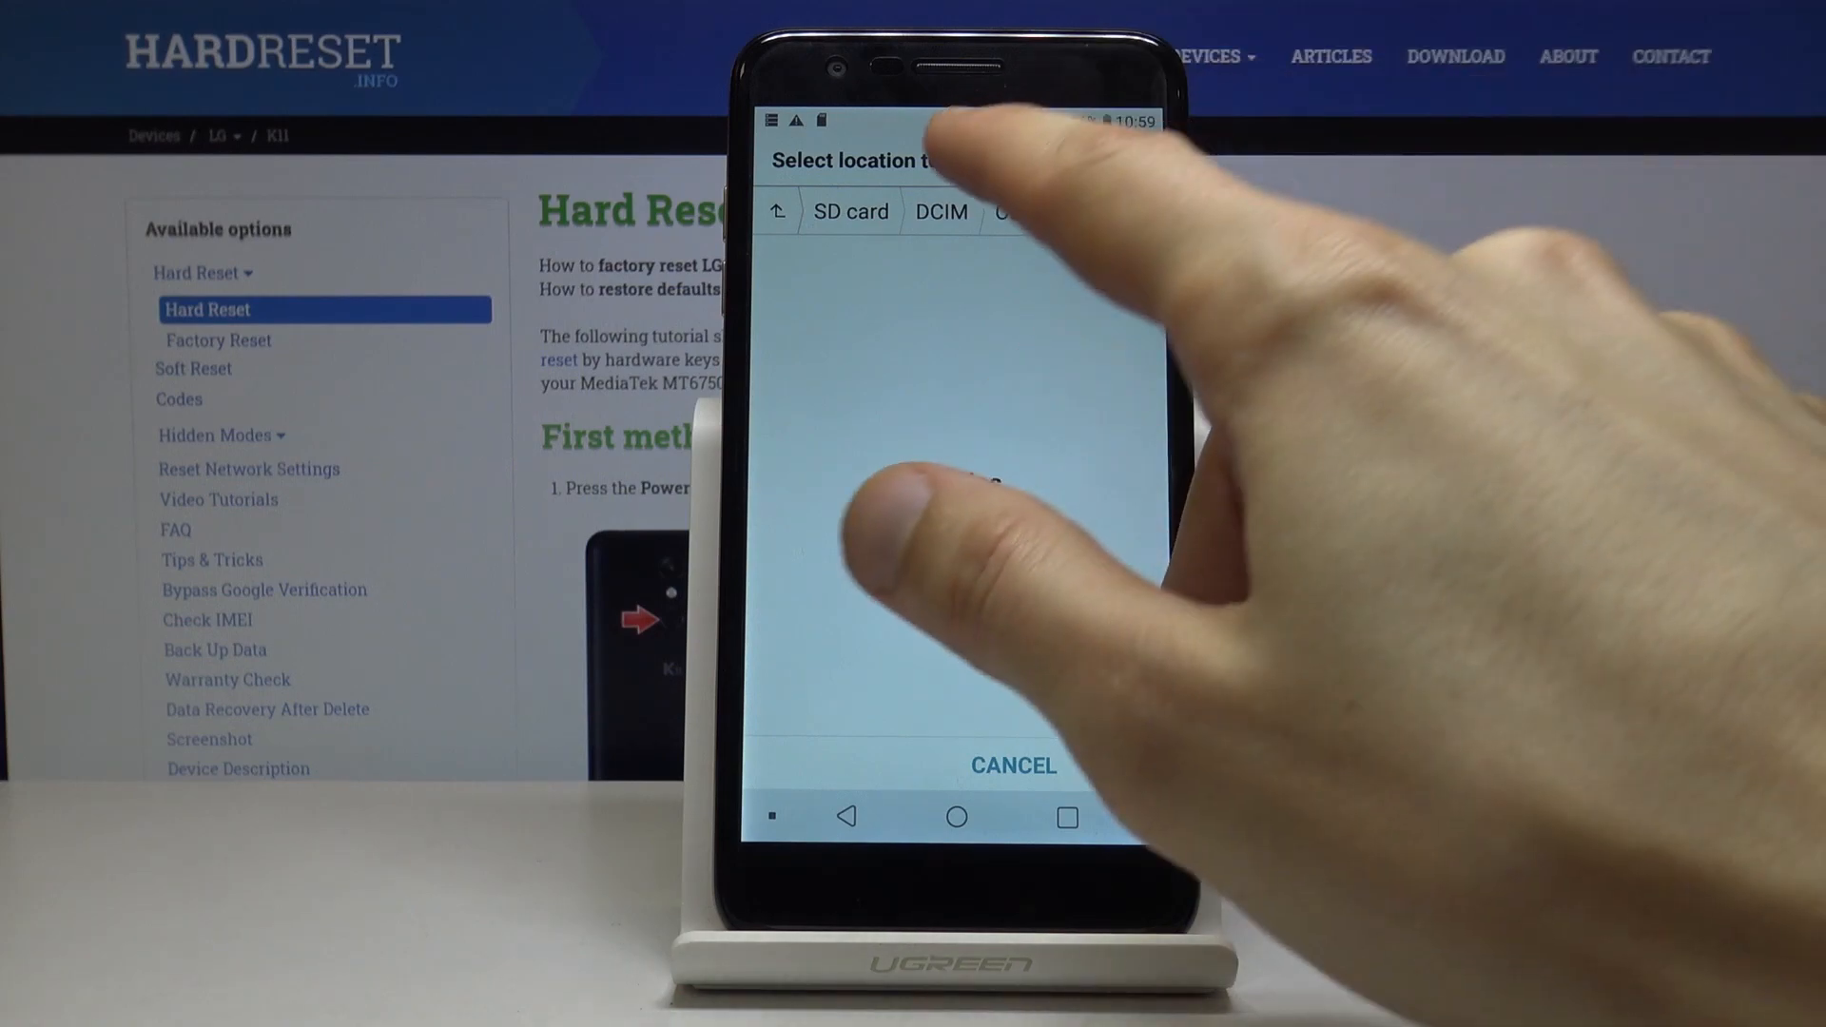
pyautogui.click(941, 211)
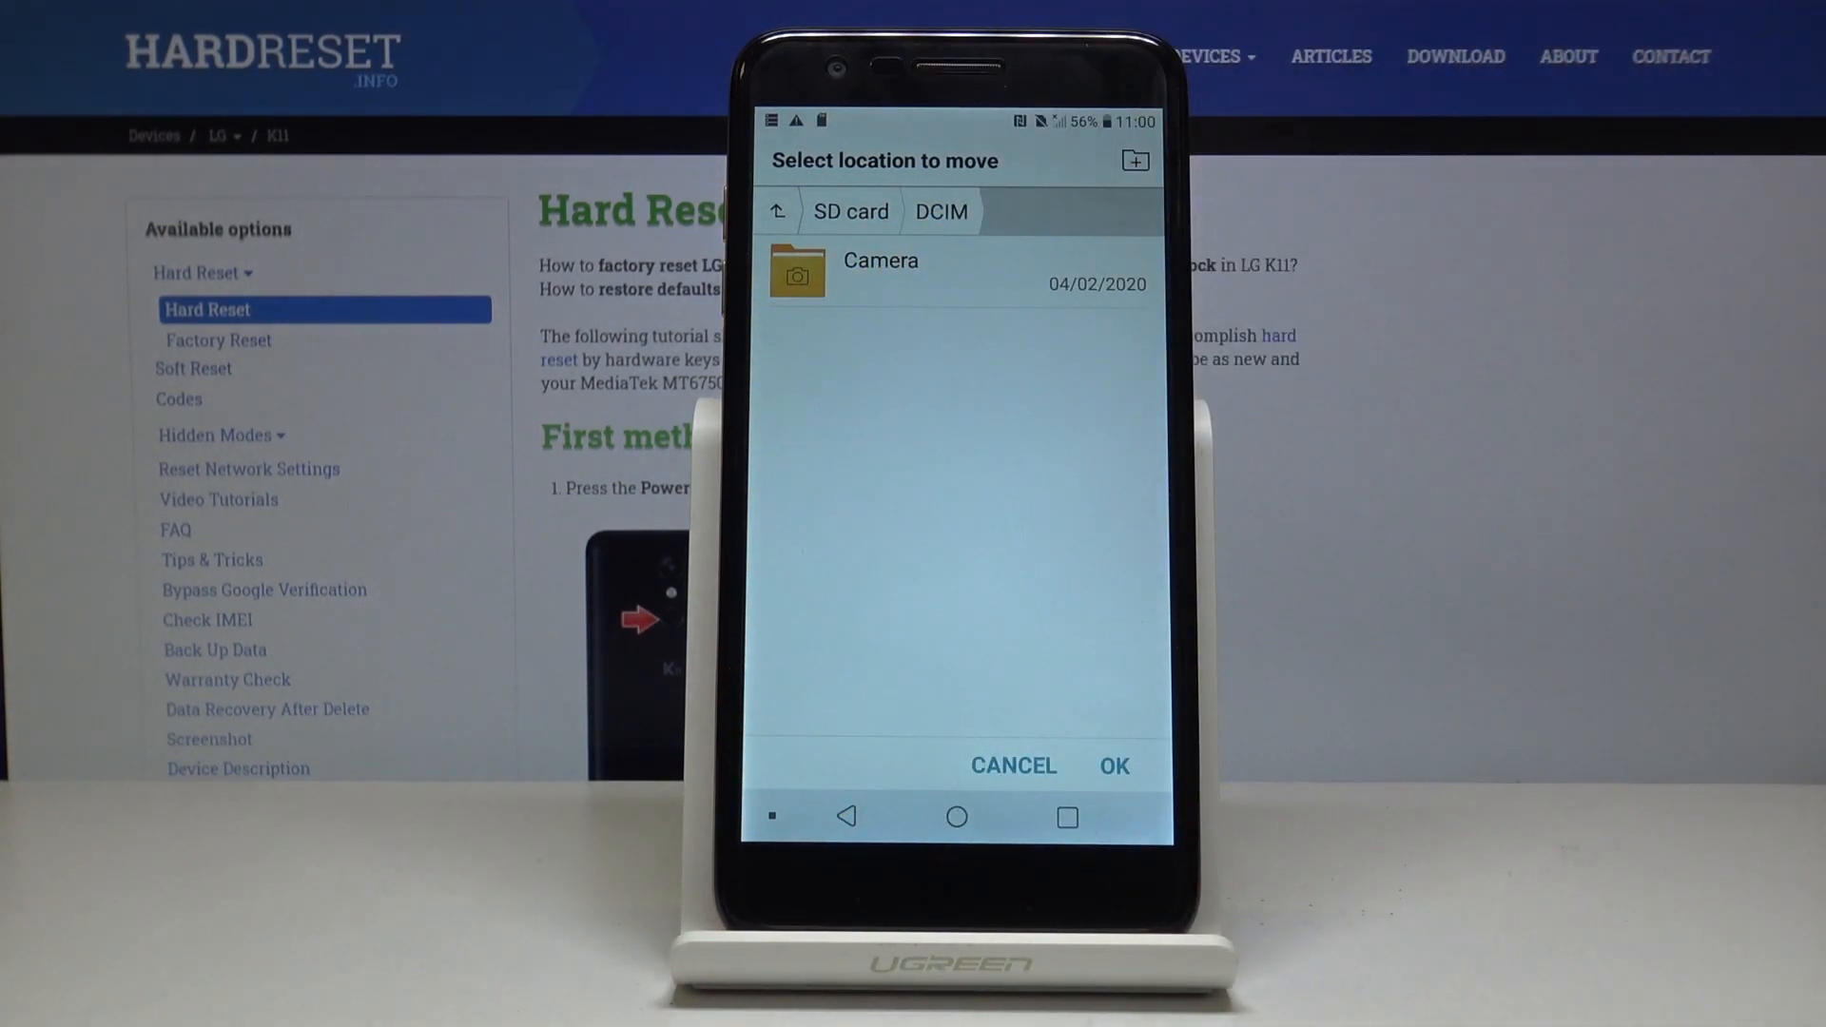
pyautogui.click(1118, 766)
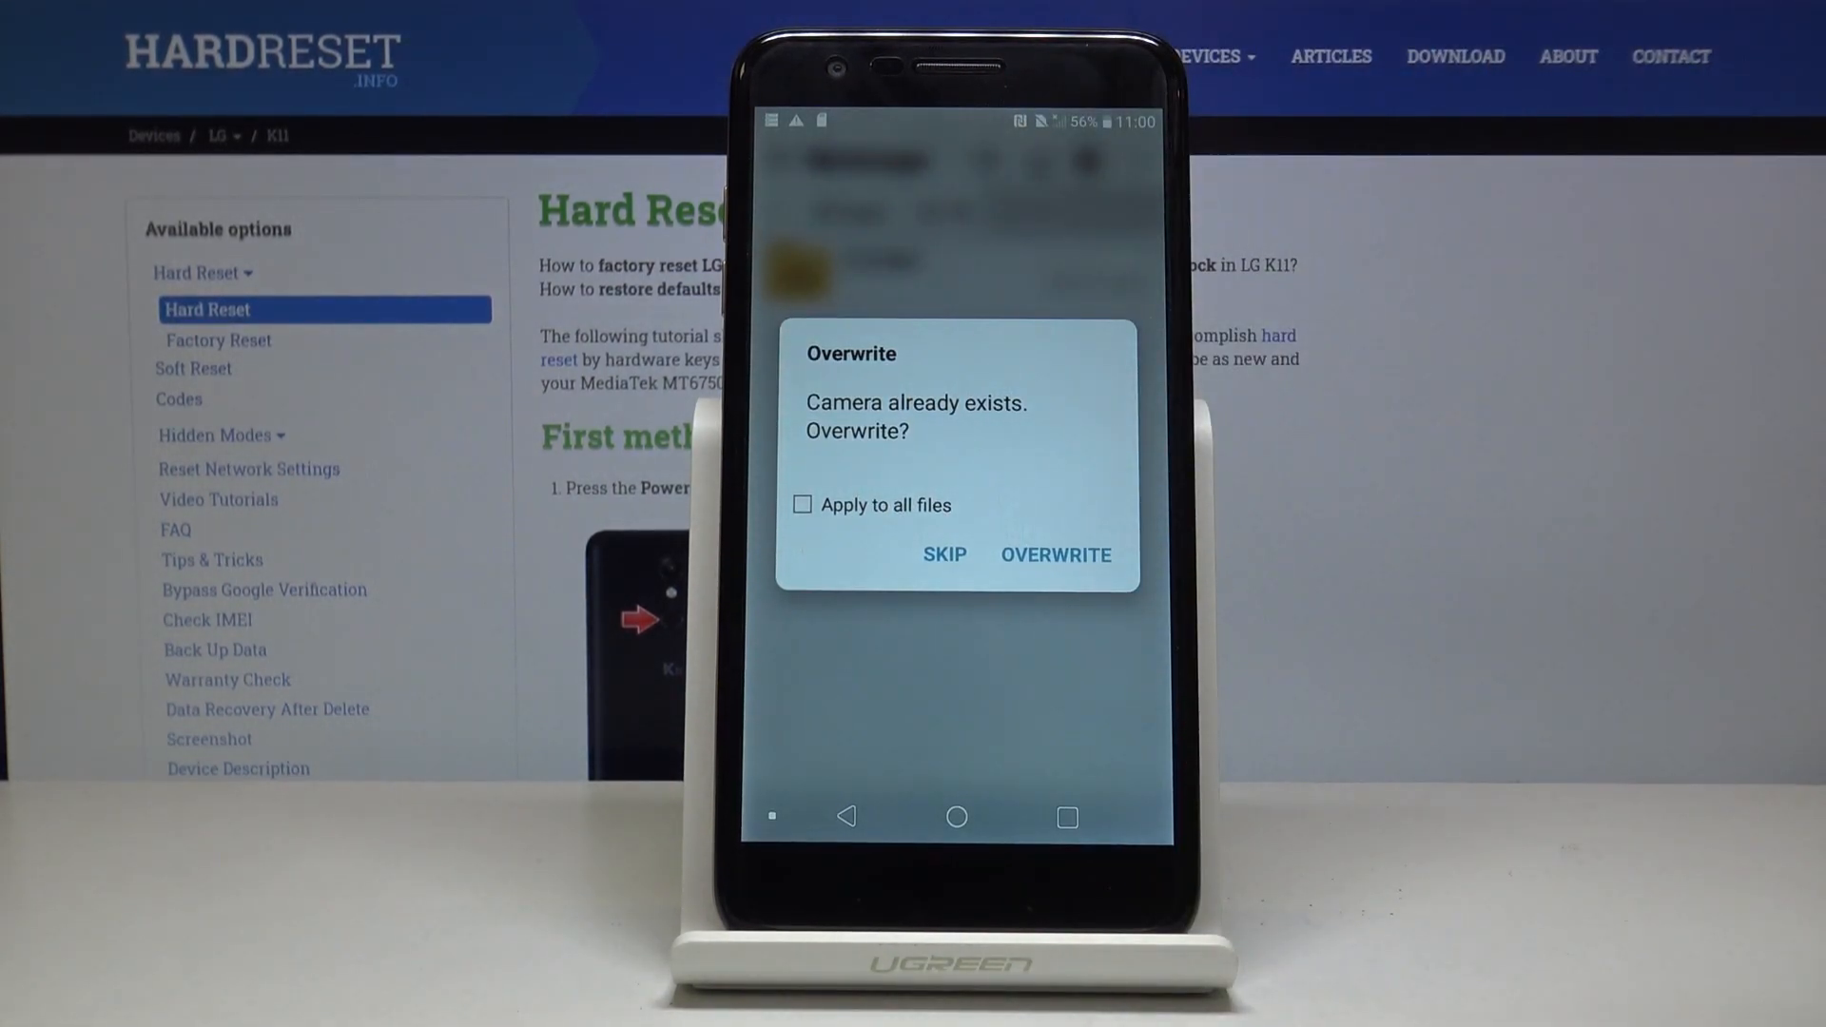
# Overwrite the SD card's existing Camera folder, then return to the Management folder.
pyautogui.click(1056, 555)
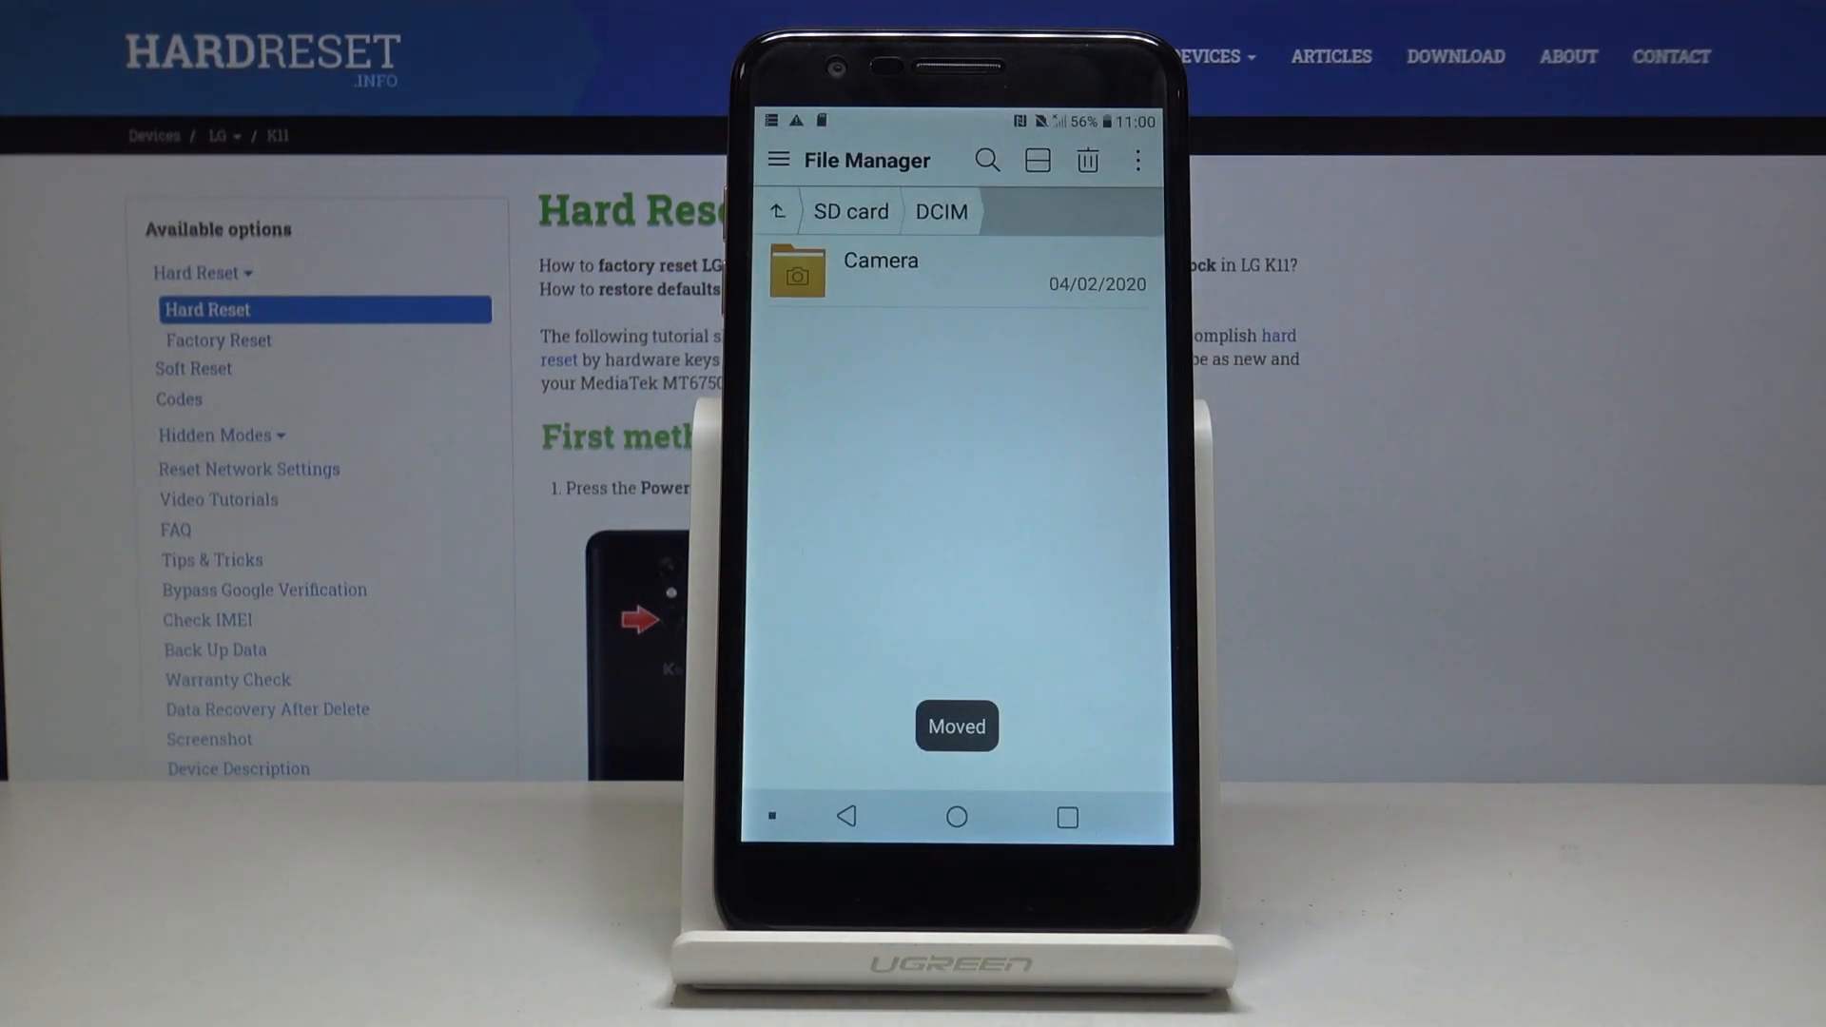
pyautogui.click(879, 271)
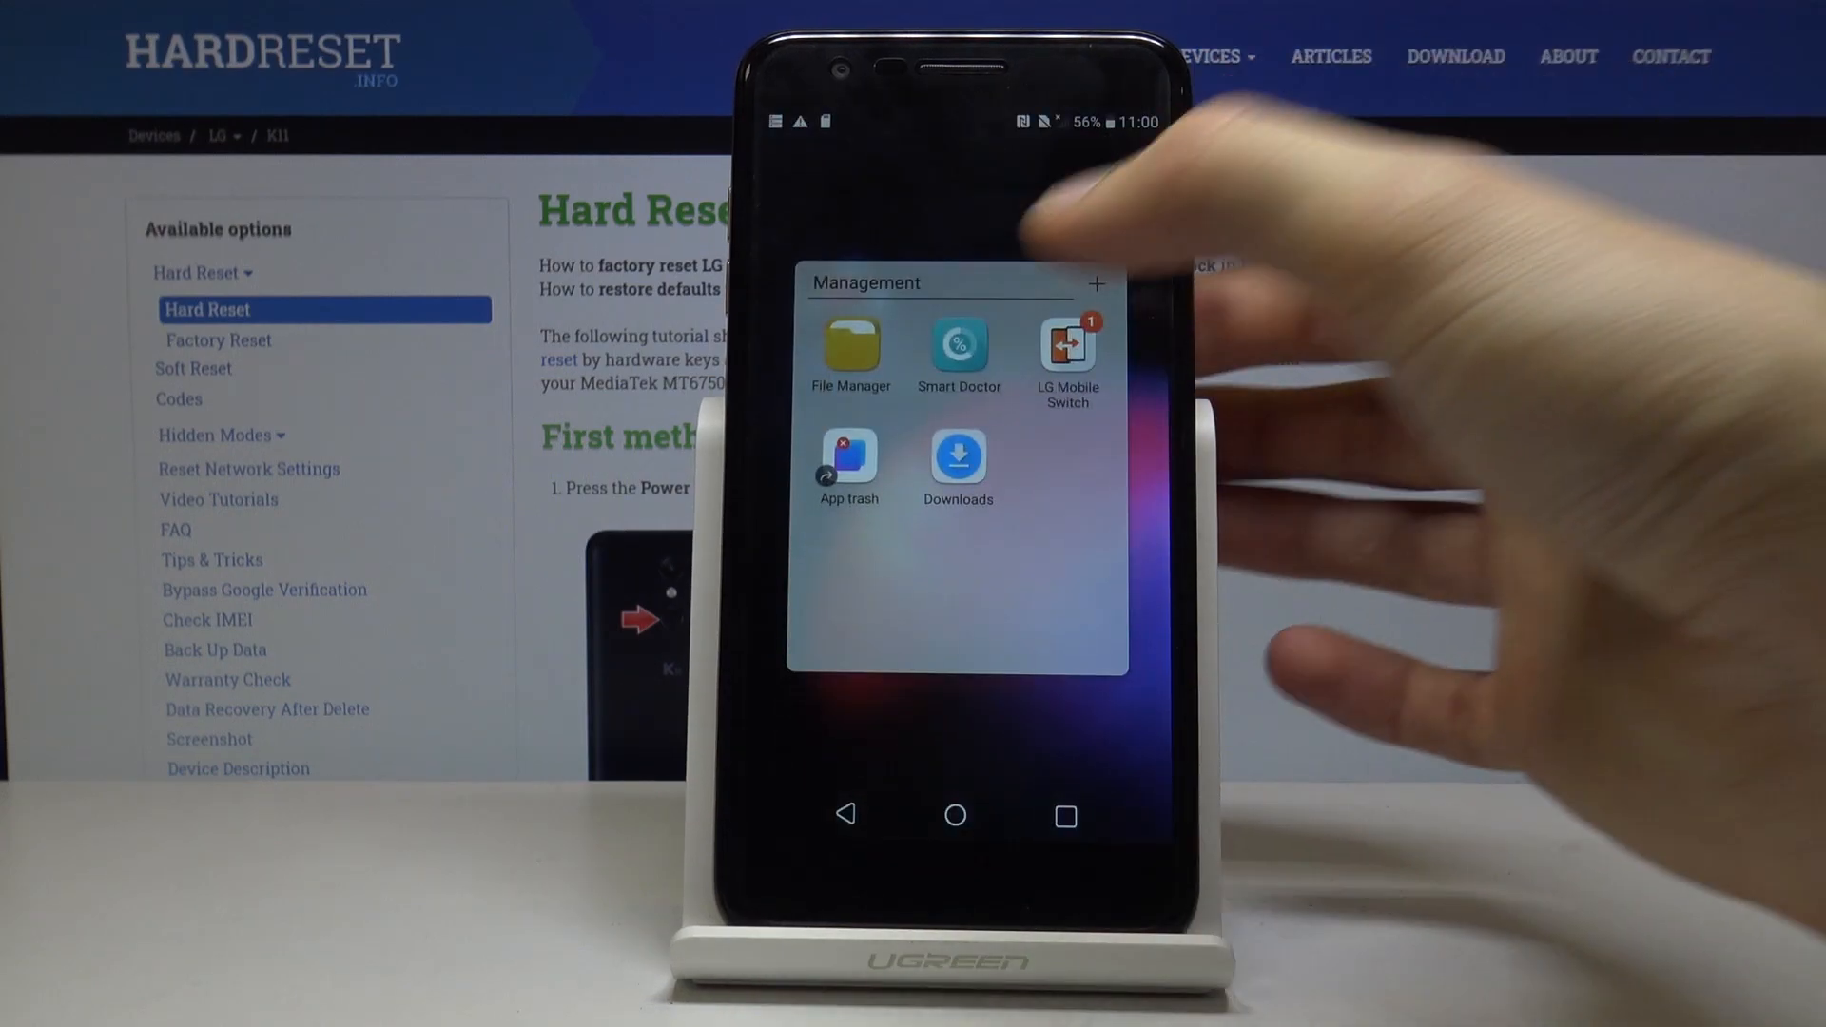
# Reopen File Manager, confirm internal storage DCIM shows No files, then go Home.
pyautogui.click(850, 346)
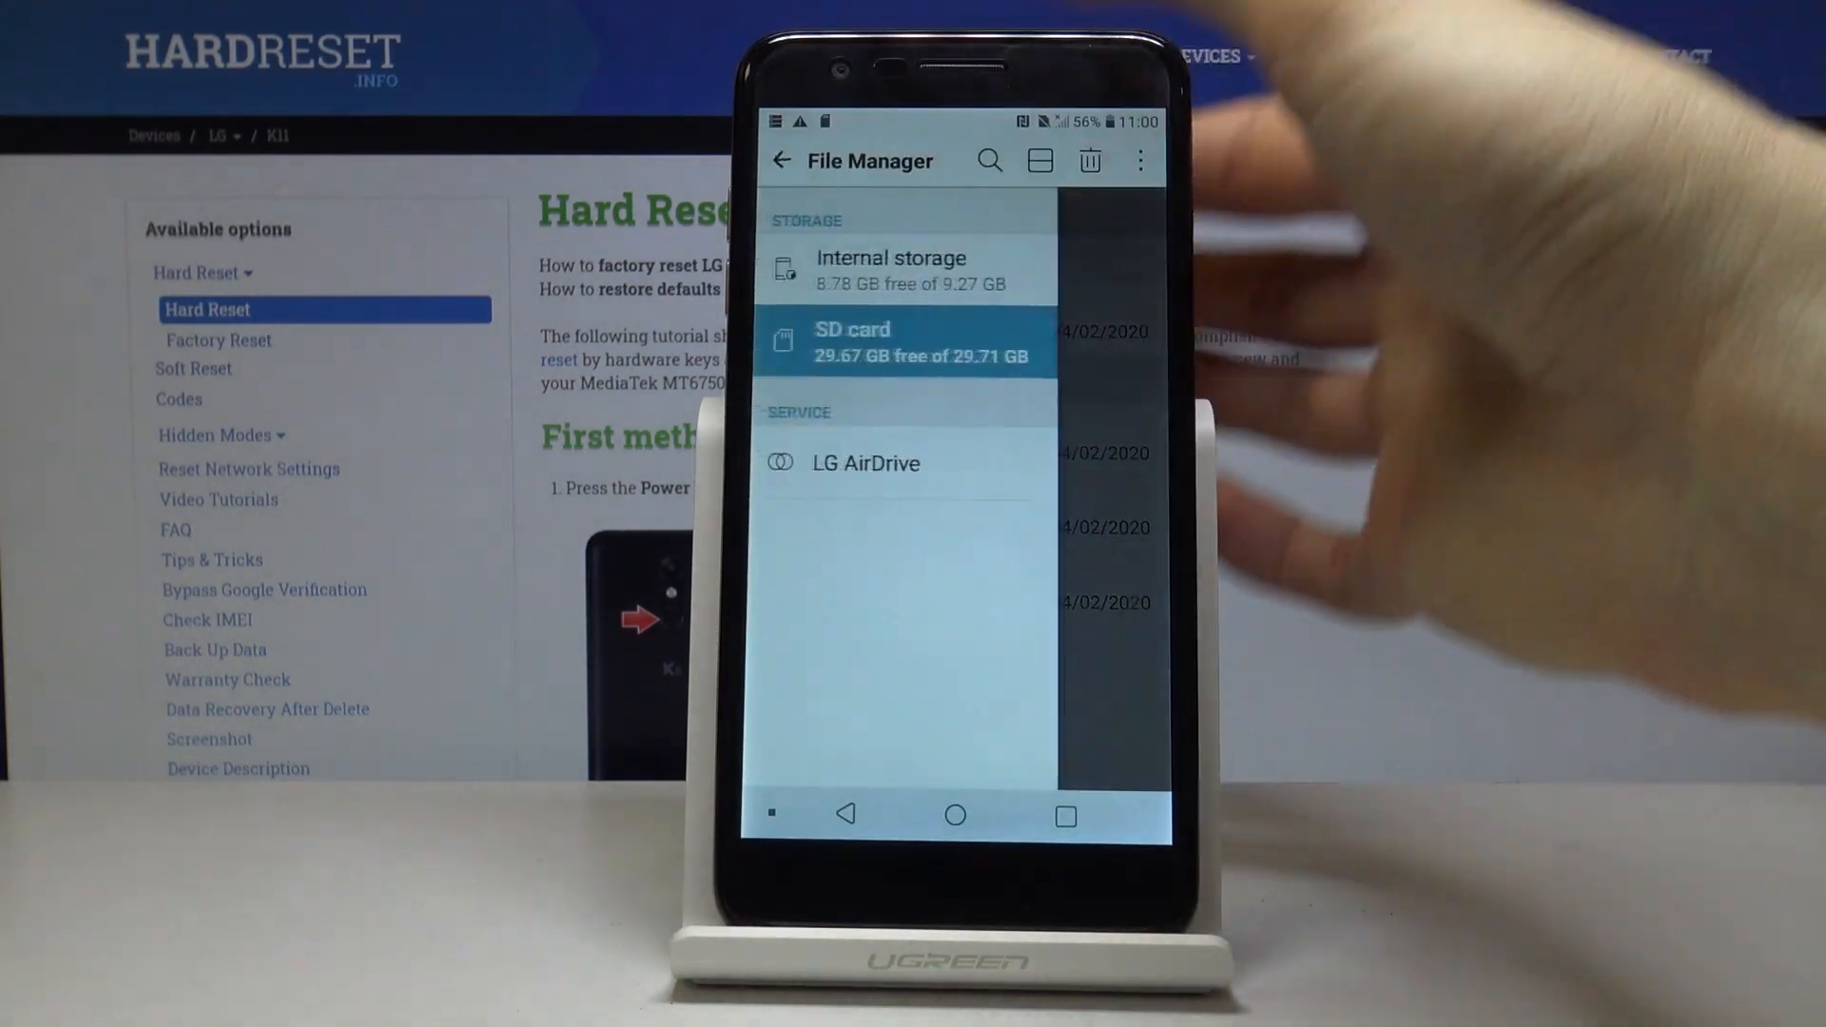
pyautogui.click(891, 271)
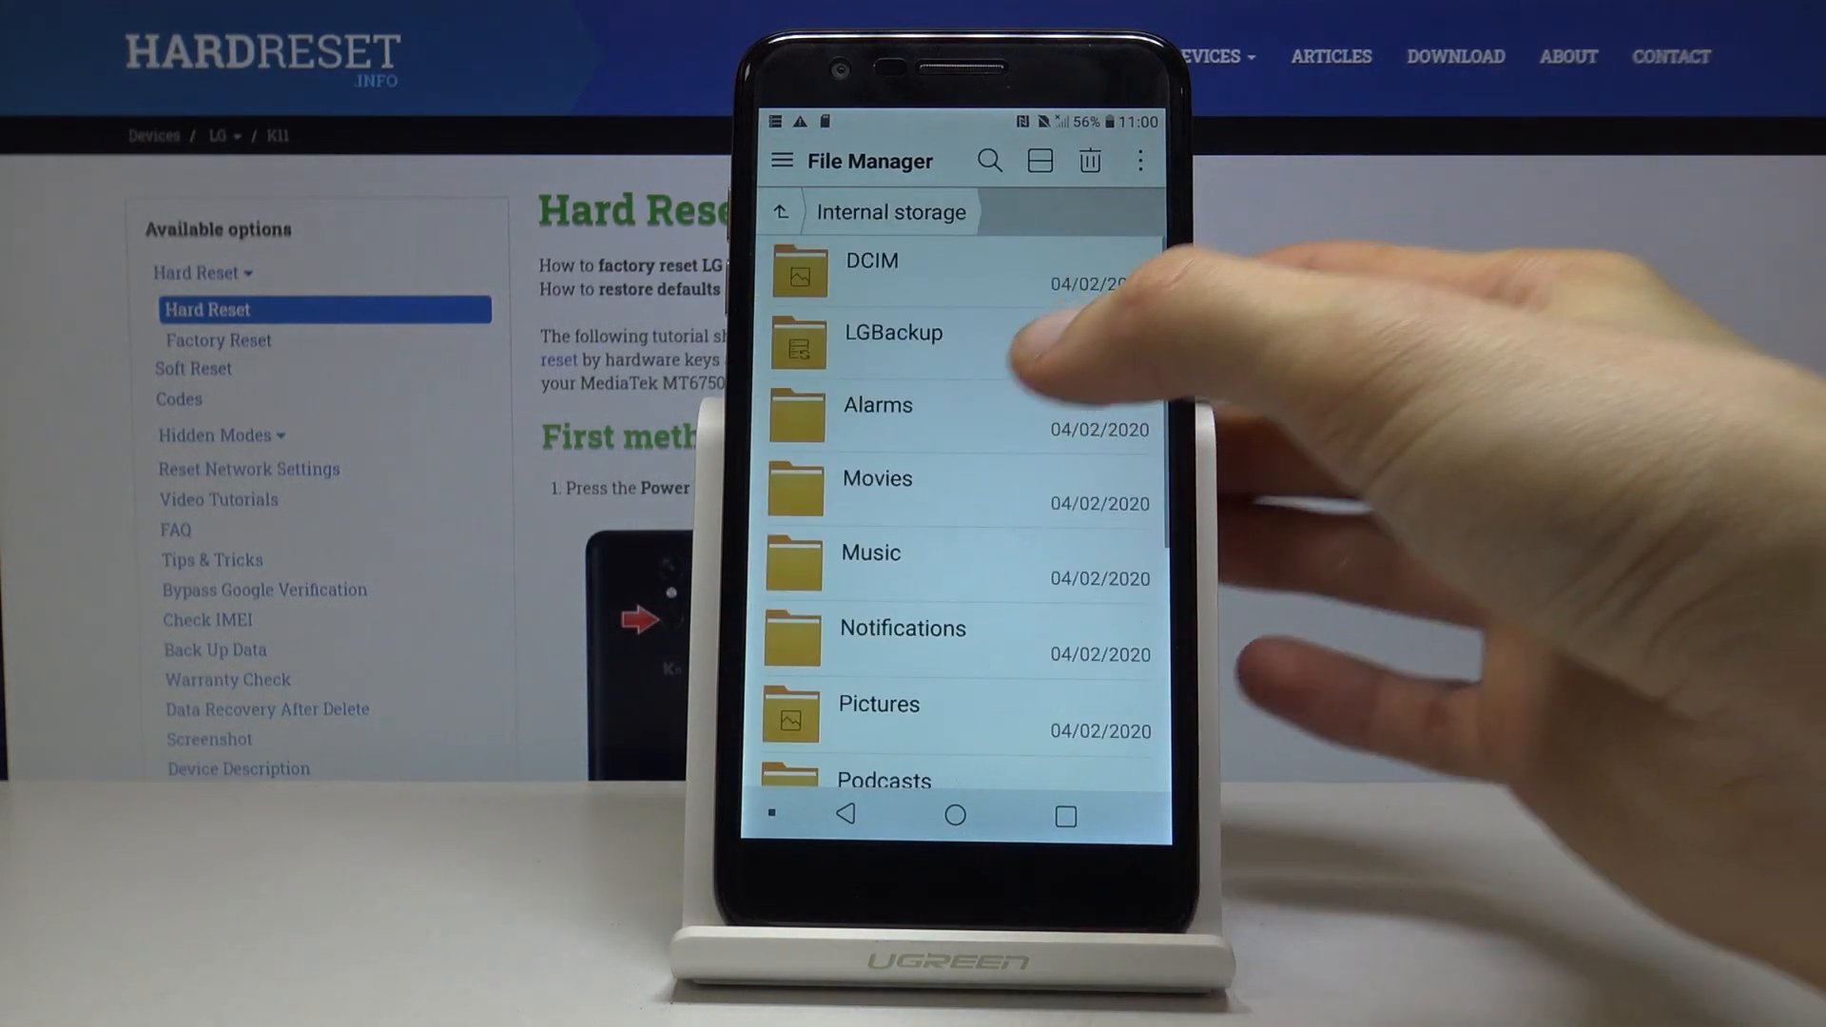
pyautogui.click(872, 269)
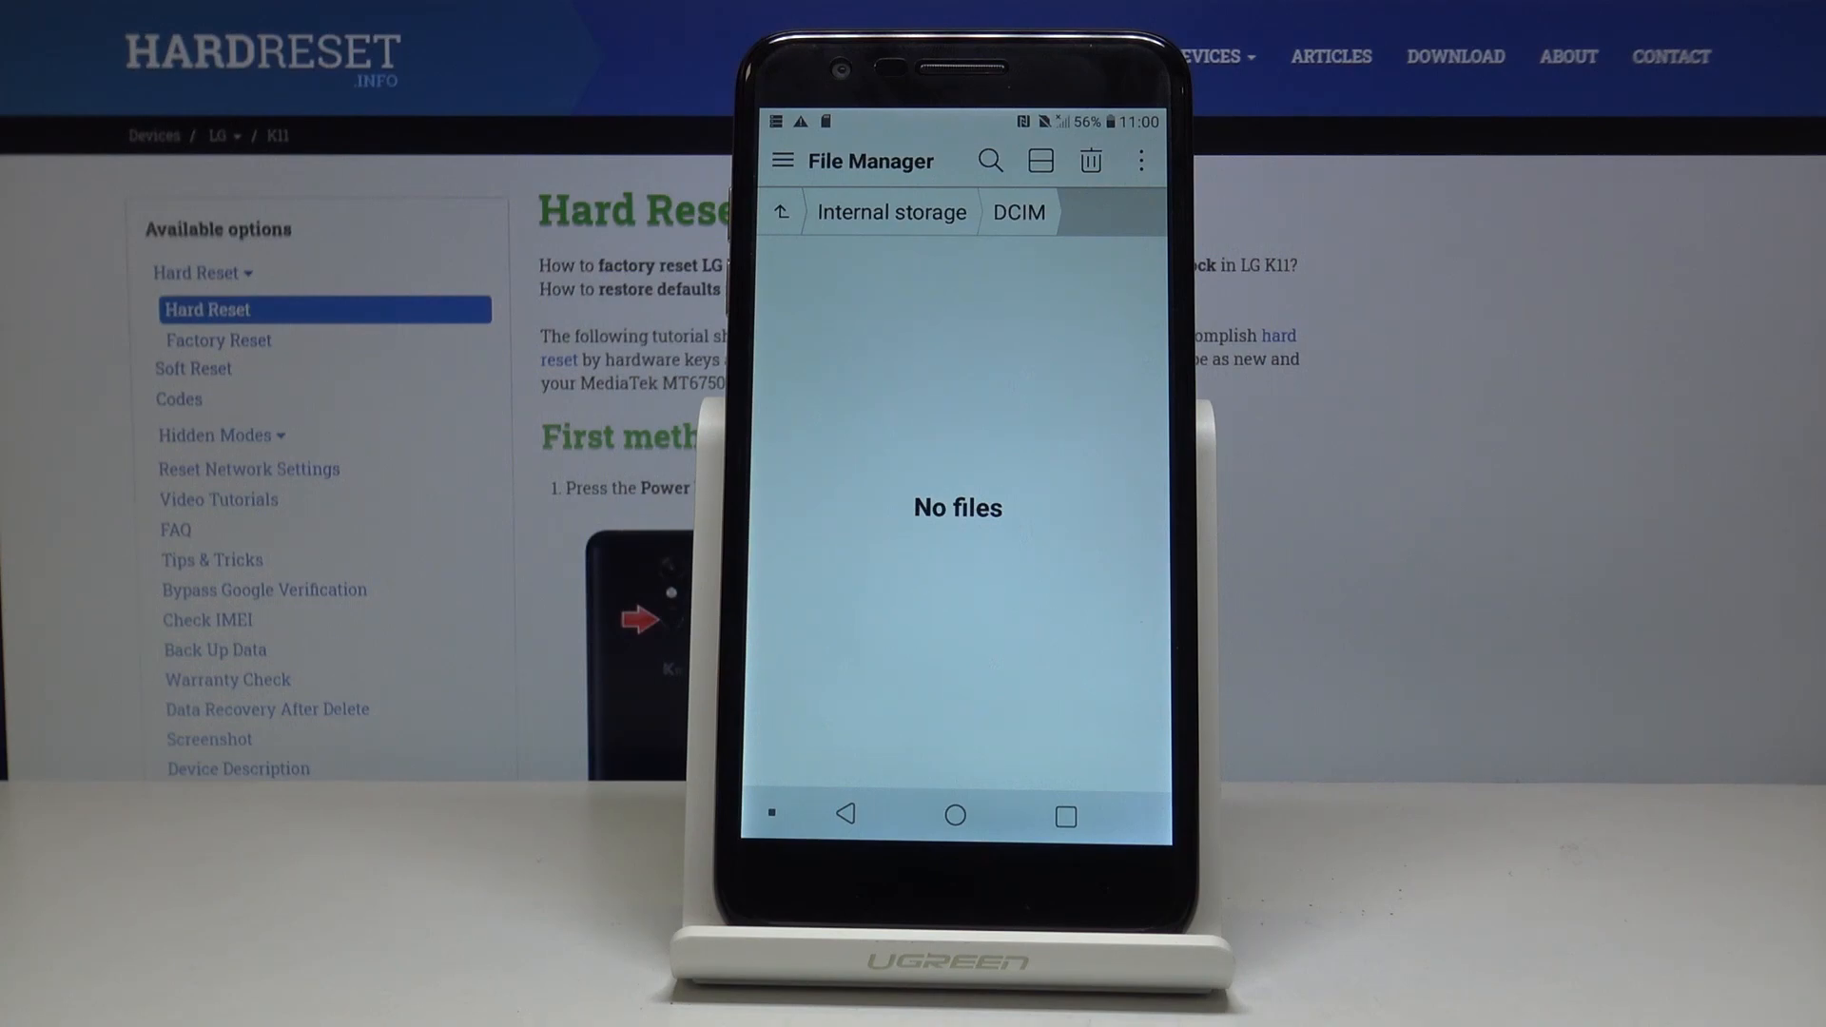
pyautogui.click(957, 815)
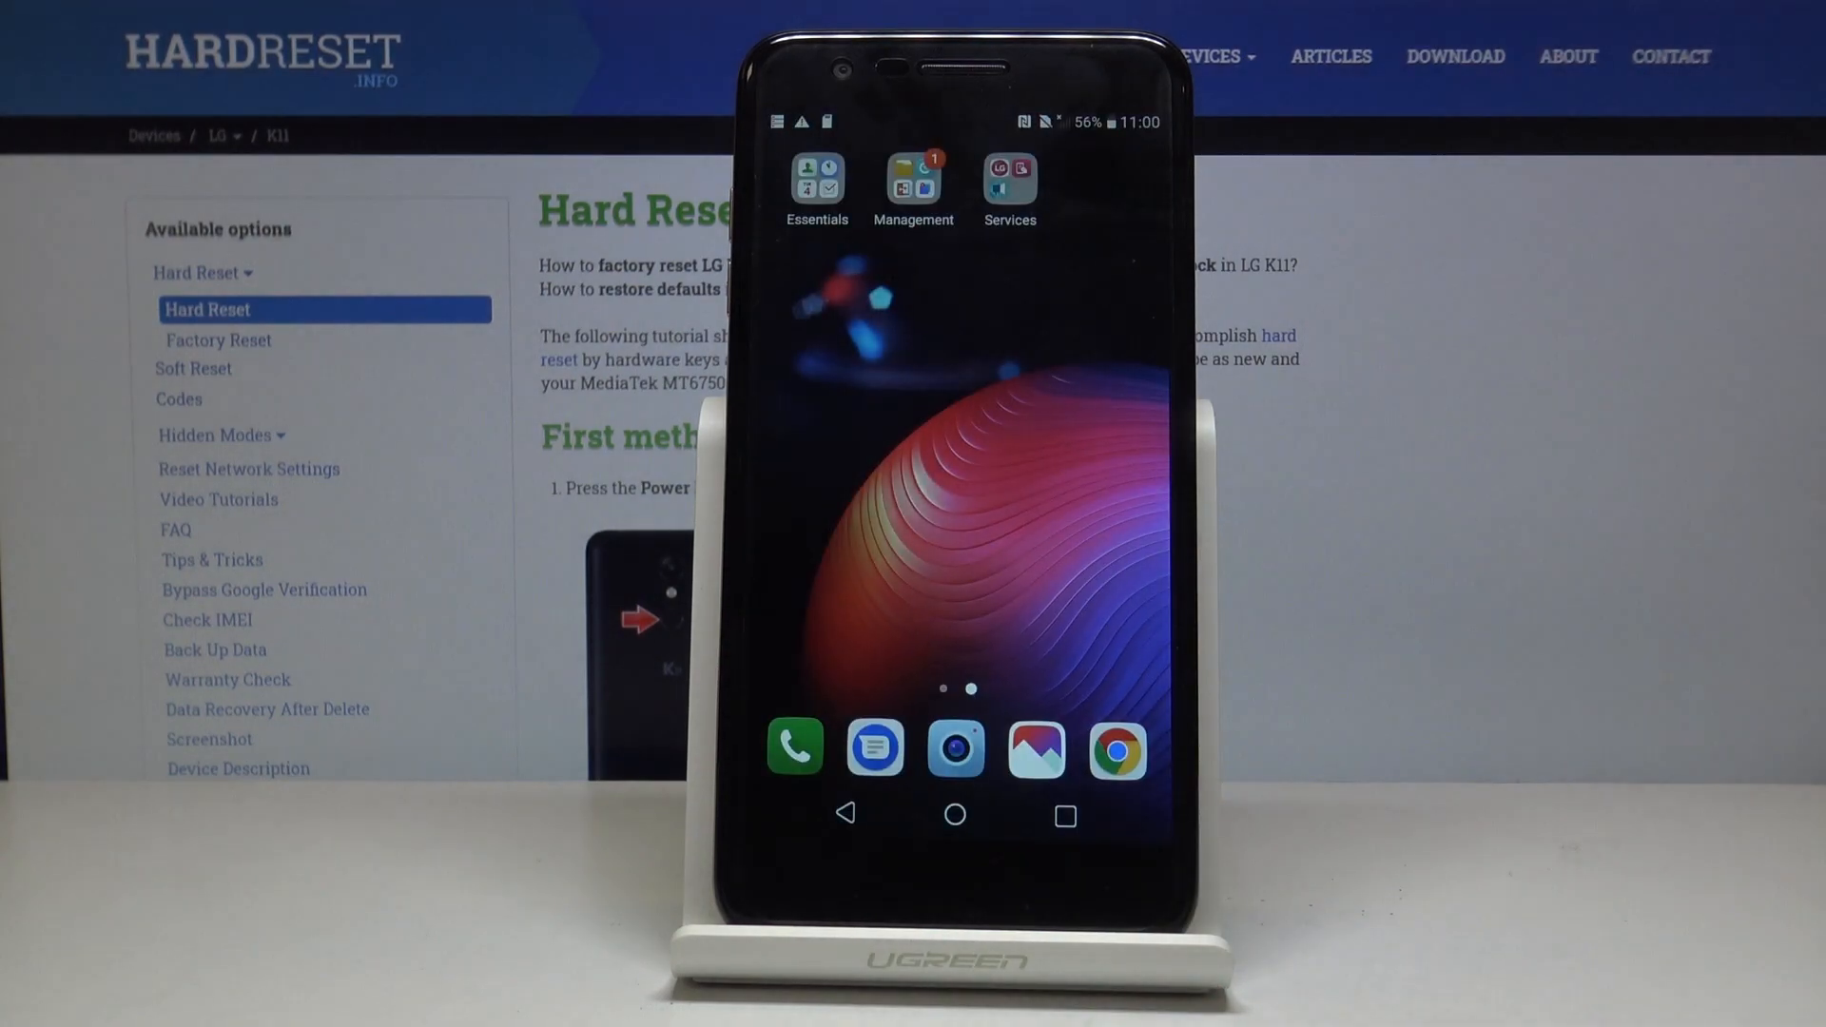